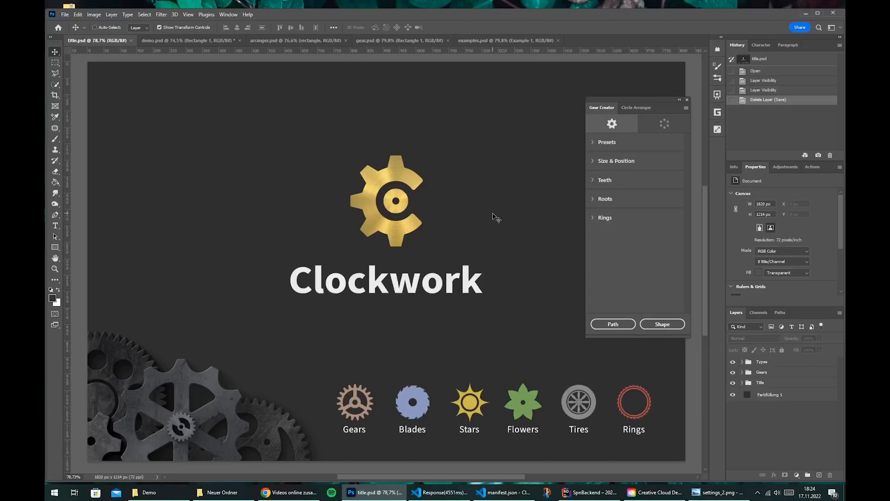
{"action": "mouse_move", "coordinate": [528, 380]}
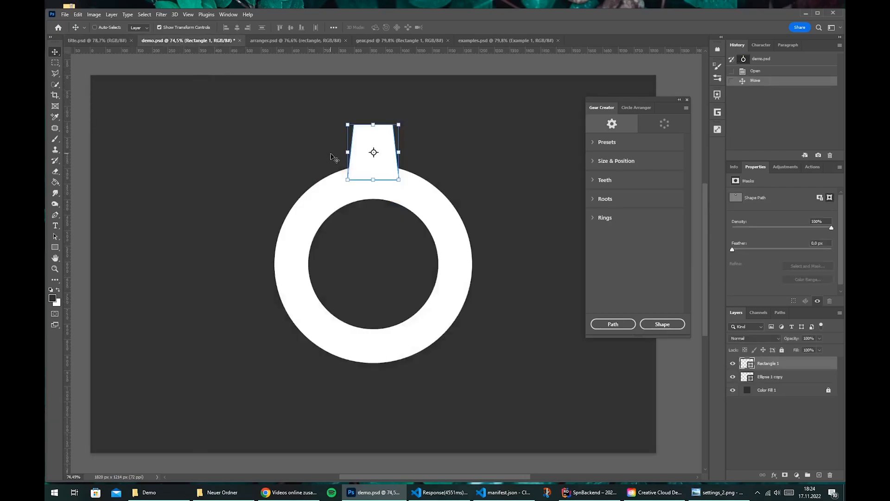
{"action": "mouse_move", "coordinate": [359, 172]}
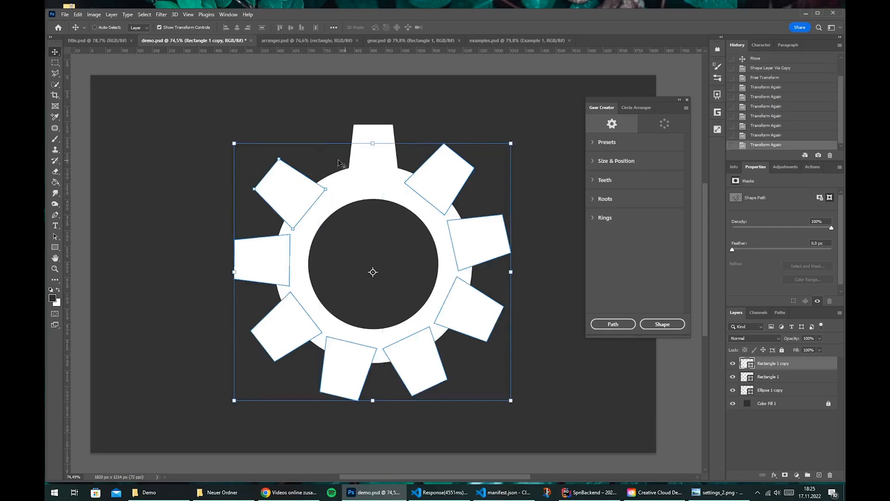
{"action": "mouse_move", "coordinate": [362, 199]}
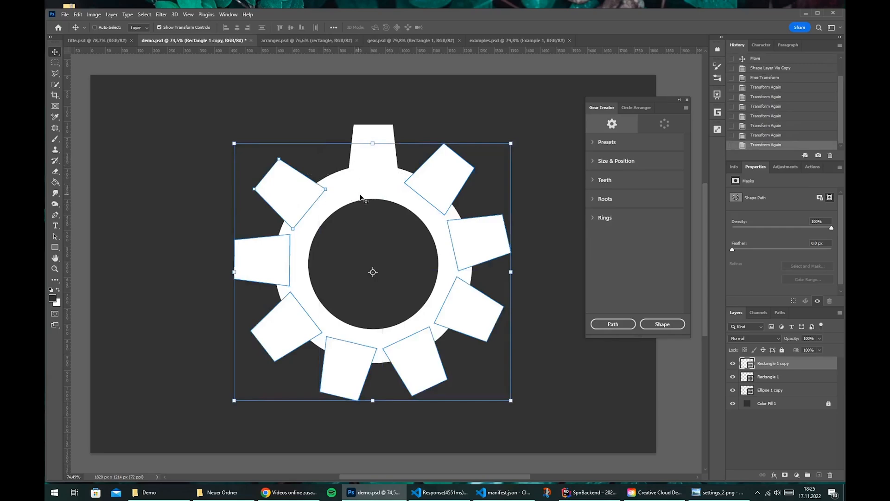
{"action": "mouse_move", "coordinate": [273, 210]}
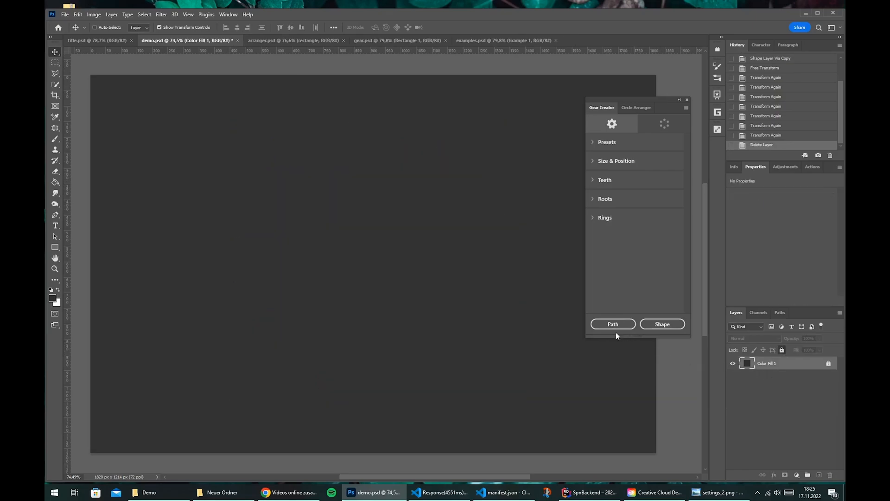
- Generate a toothed gear outline path with Gear Creator's Path button
{"action": "left_click", "coordinate": [613, 324]}
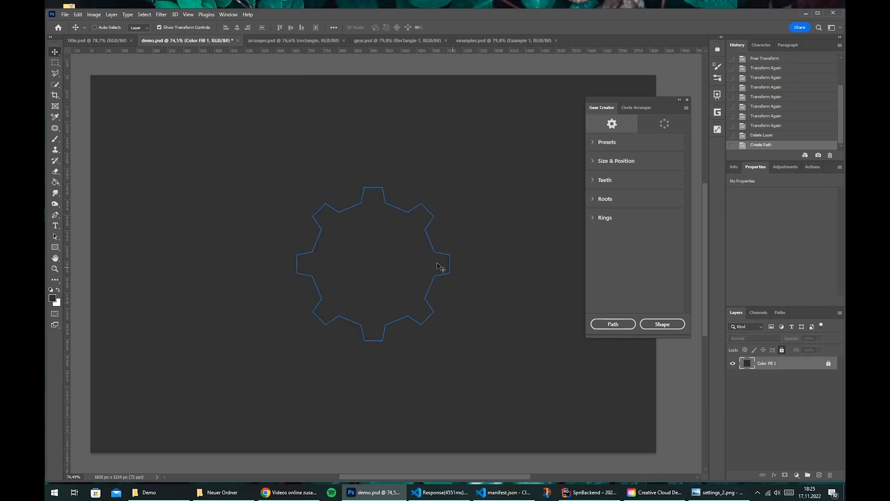
{"action": "mouse_move", "coordinate": [458, 282]}
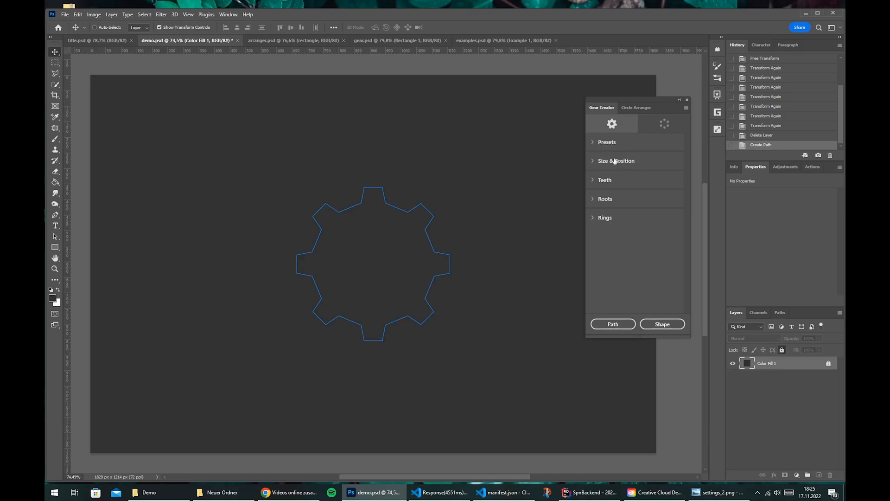
{"action": "mouse_move", "coordinate": [613, 149]}
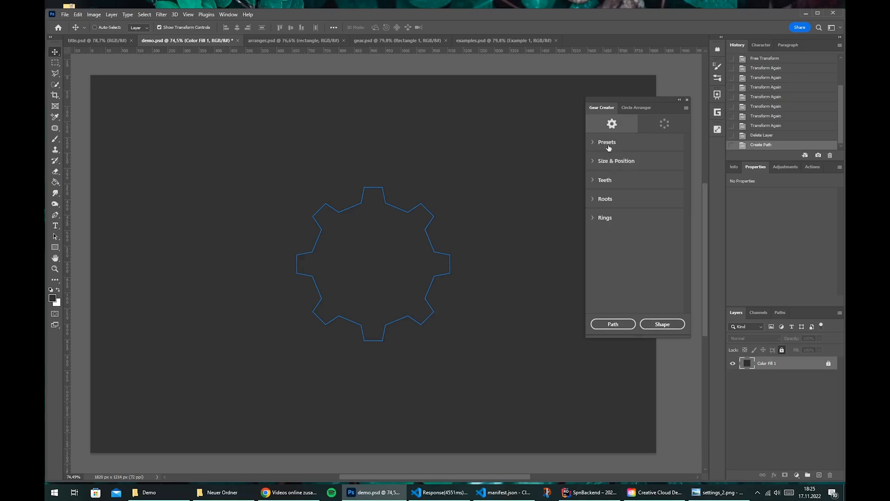
{"action": "mouse_move", "coordinate": [618, 176]}
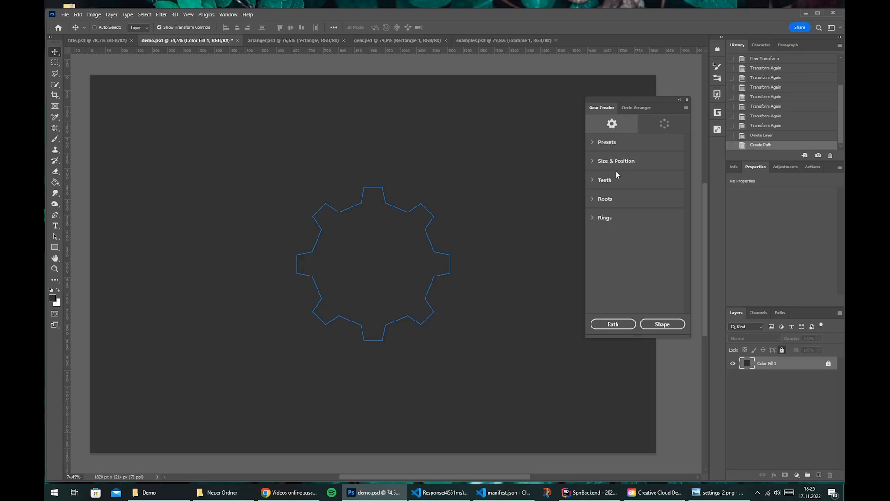
{"action": "mouse_move", "coordinate": [612, 170]}
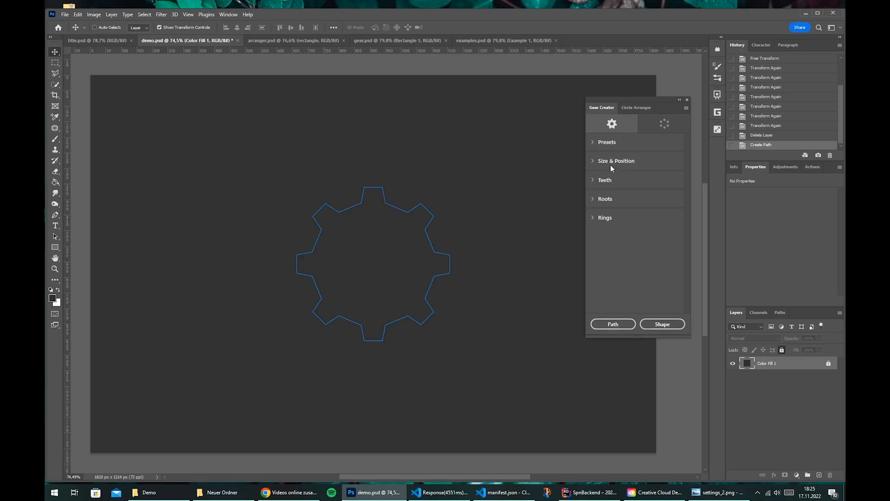
{"action": "mouse_move", "coordinate": [610, 169]}
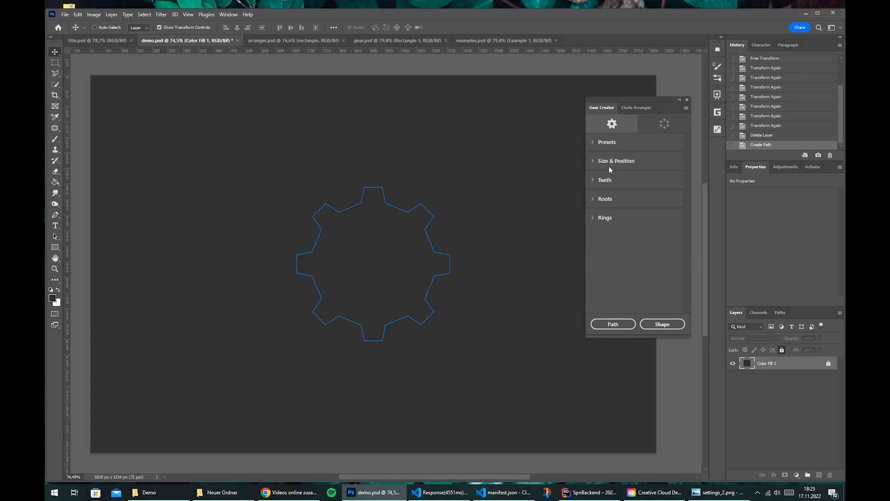
- Shrink the gear's radius to 118 px in Size & Position
{"action": "left_click", "coordinate": [616, 161]}
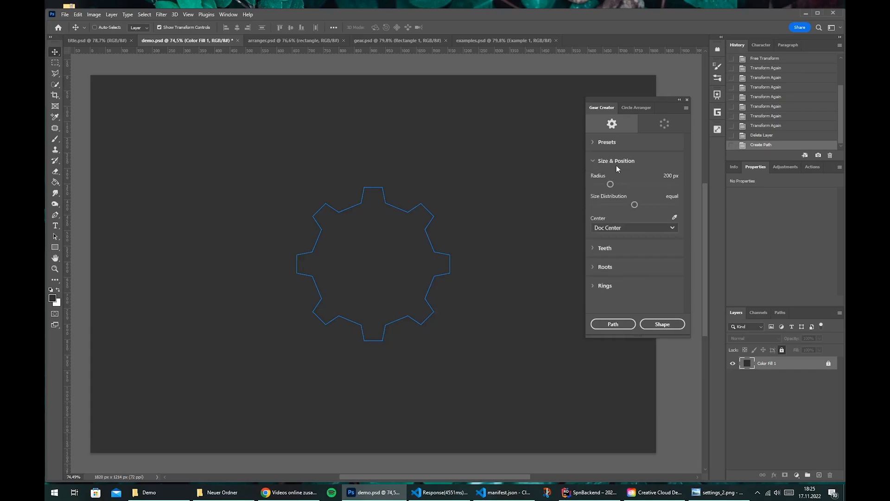
{"action": "left_click_drag", "start_coordinate": [610, 184], "coordinate": [603, 185]}
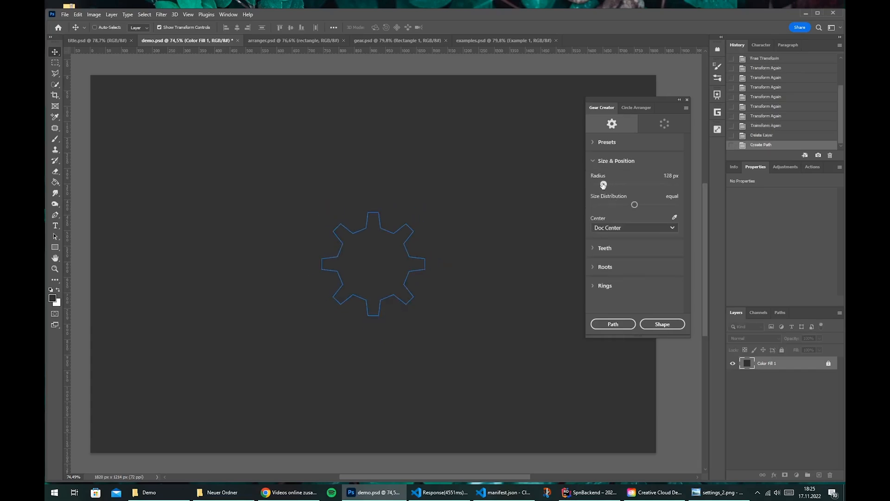
{"action": "left_click_drag", "start_coordinate": [604, 185], "coordinate": [607, 185]}
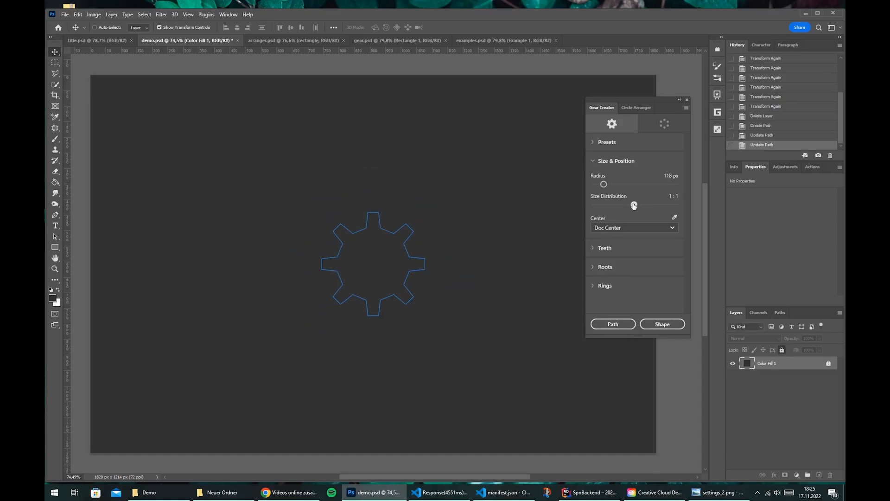
- Reset tooth size distribution to 1:1 and centre the gear on the document
{"action": "left_click_drag", "start_coordinate": [604, 205], "coordinate": [611, 204]}
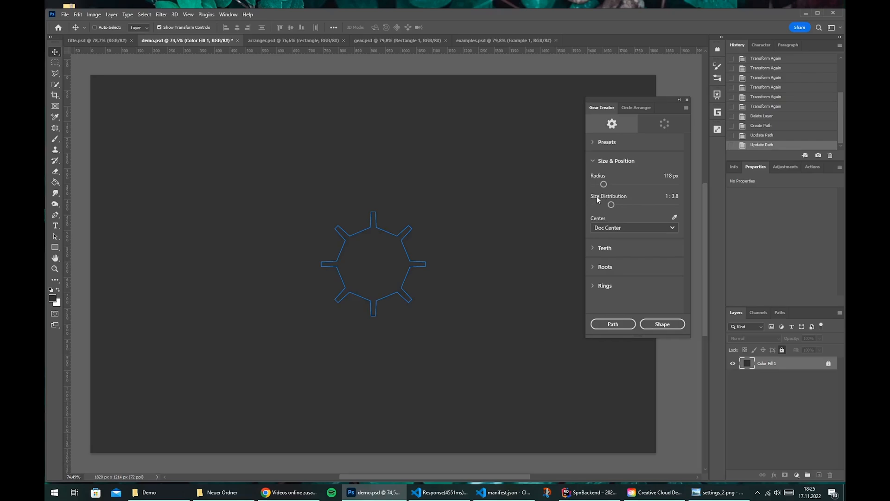
{"action": "left_click_drag", "start_coordinate": [611, 205], "coordinate": [634, 205]}
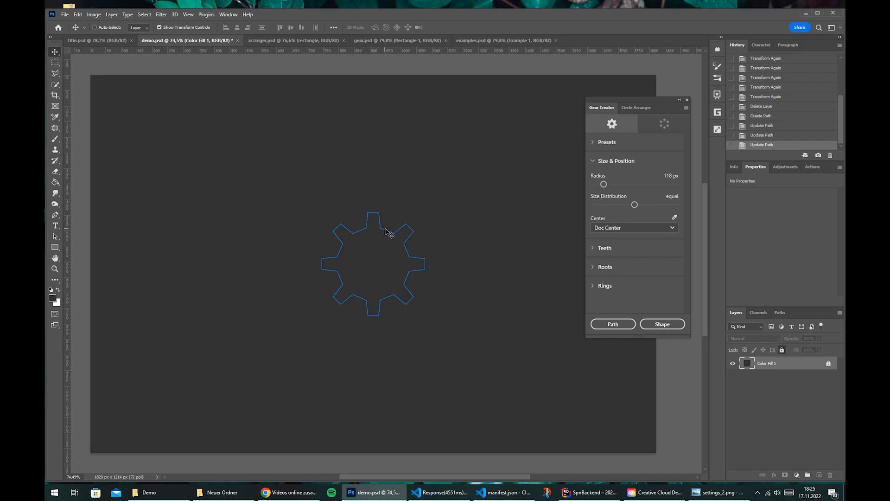
{"action": "mouse_move", "coordinate": [578, 239]}
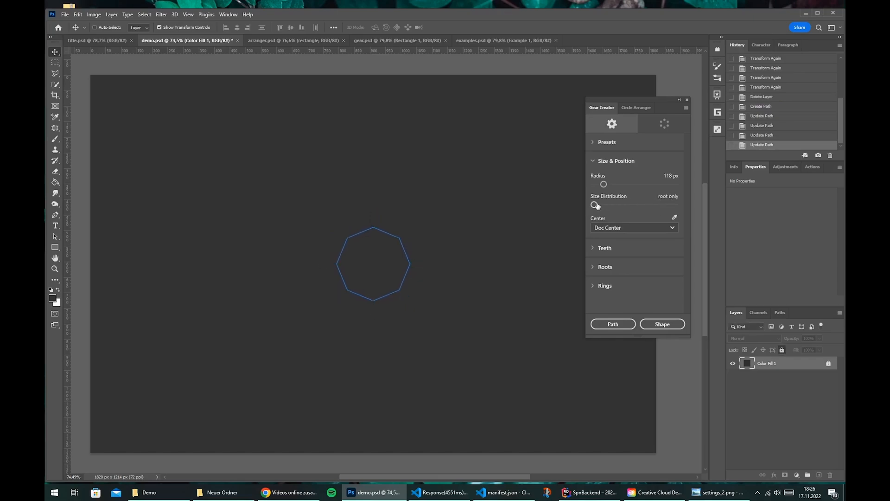
{"action": "left_click_drag", "start_coordinate": [595, 205], "coordinate": [650, 205]}
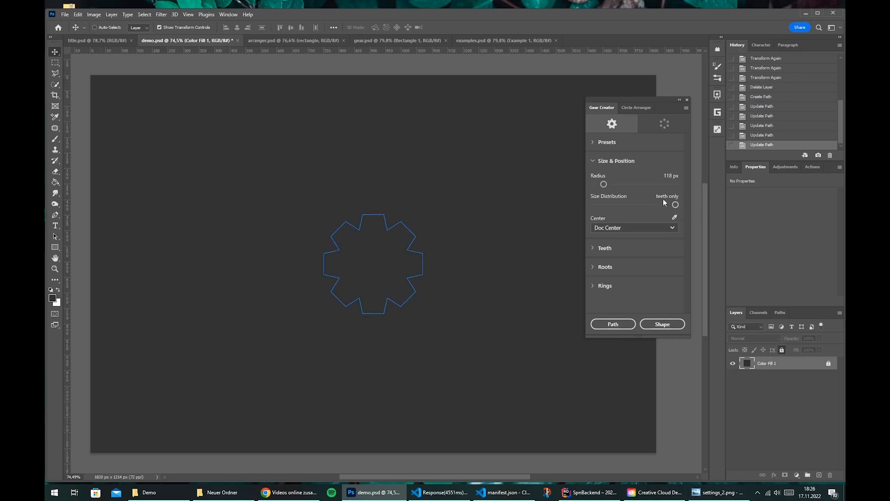
{"action": "mouse_move", "coordinate": [622, 225]}
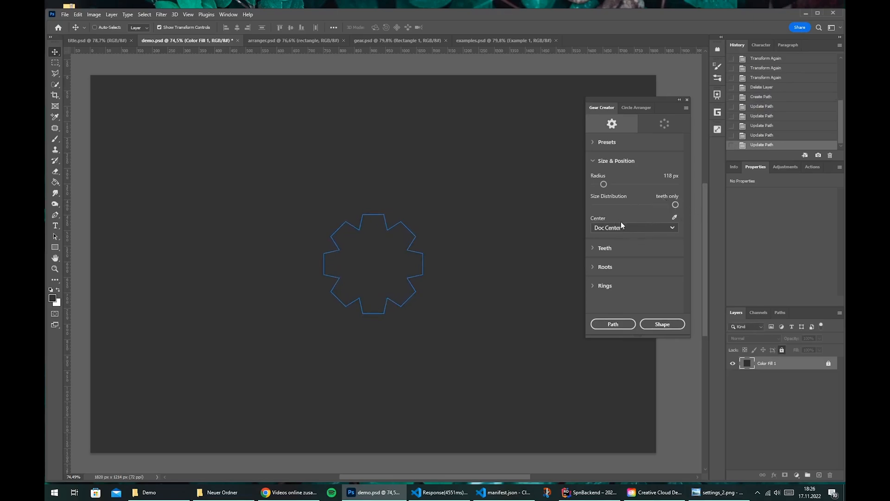
{"action": "left_click_drag", "start_coordinate": [675, 204], "coordinate": [635, 204]}
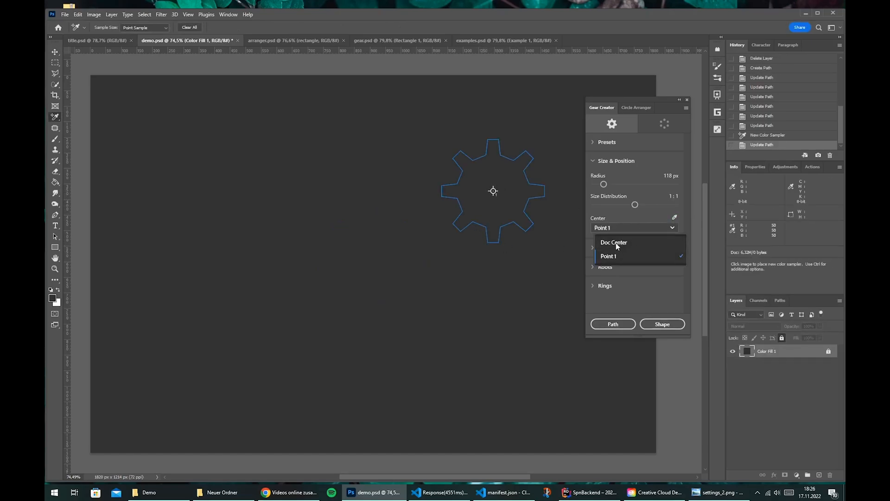
{"action": "left_click", "coordinate": [613, 242]}
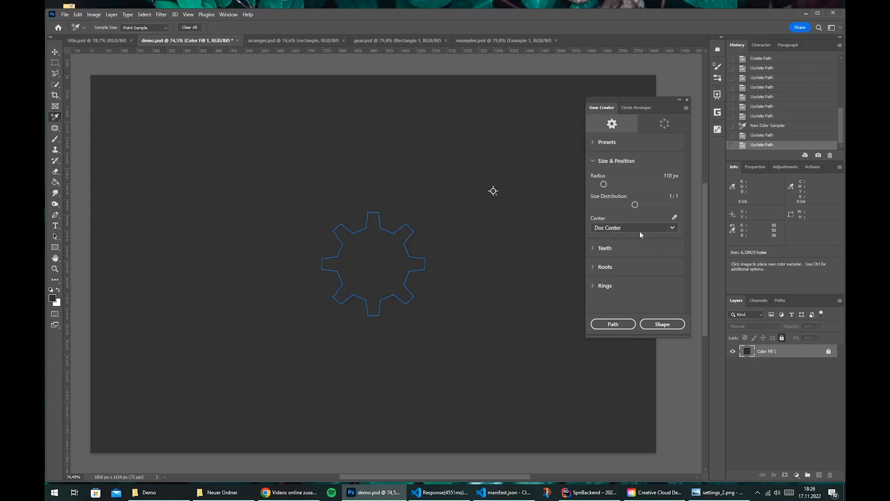
{"action": "left_click", "coordinate": [604, 248]}
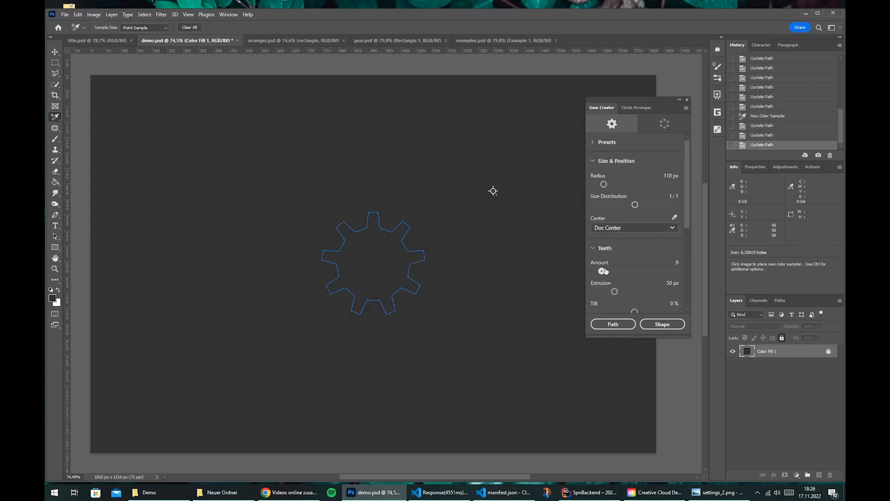
- Increase the tooth count and set tooth length to 110 px
{"action": "left_click_drag", "start_coordinate": [602, 270], "coordinate": [610, 270]}
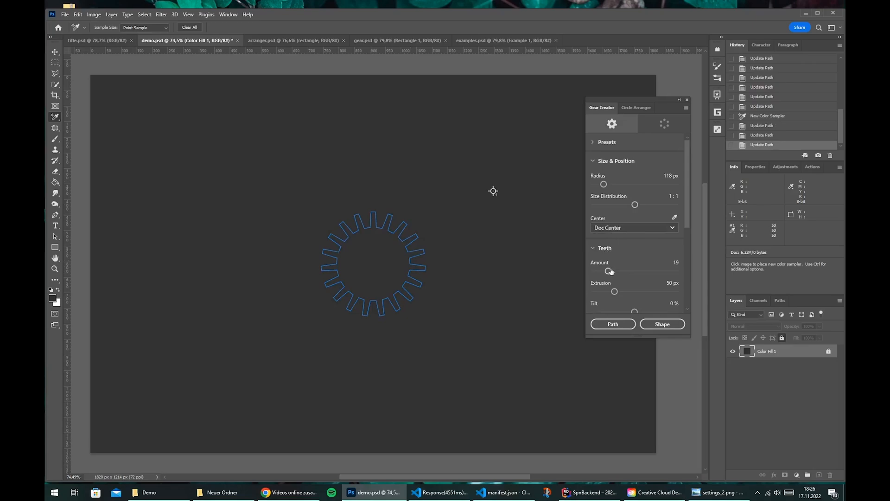
{"action": "left_click_drag", "start_coordinate": [609, 271], "coordinate": [609, 271]}
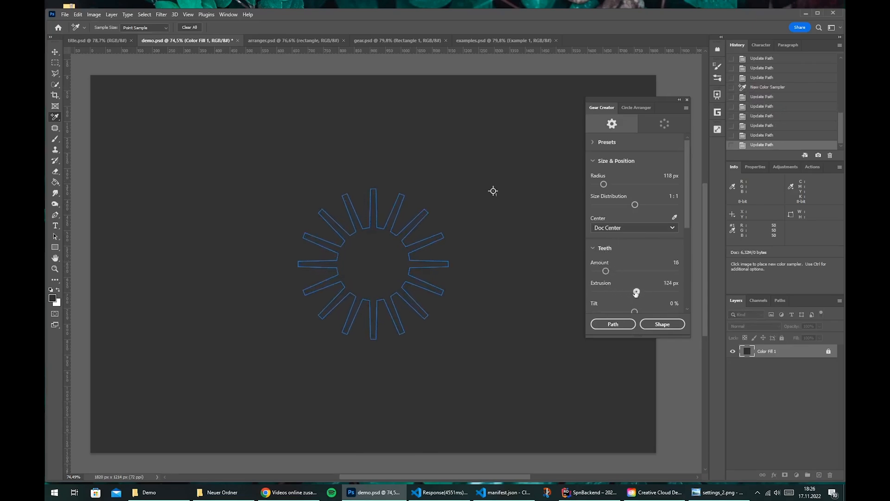
{"action": "left_click_drag", "start_coordinate": [635, 291], "coordinate": [629, 291]}
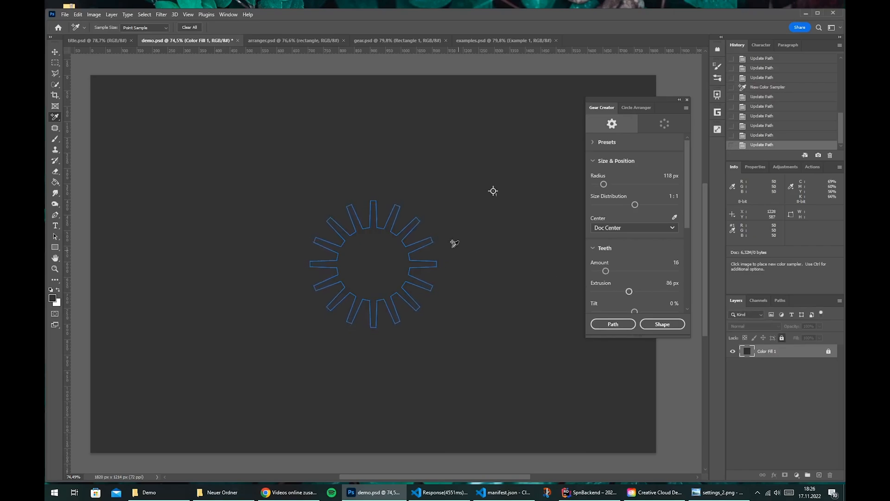
{"action": "left_click_drag", "start_coordinate": [629, 291], "coordinate": [640, 291]}
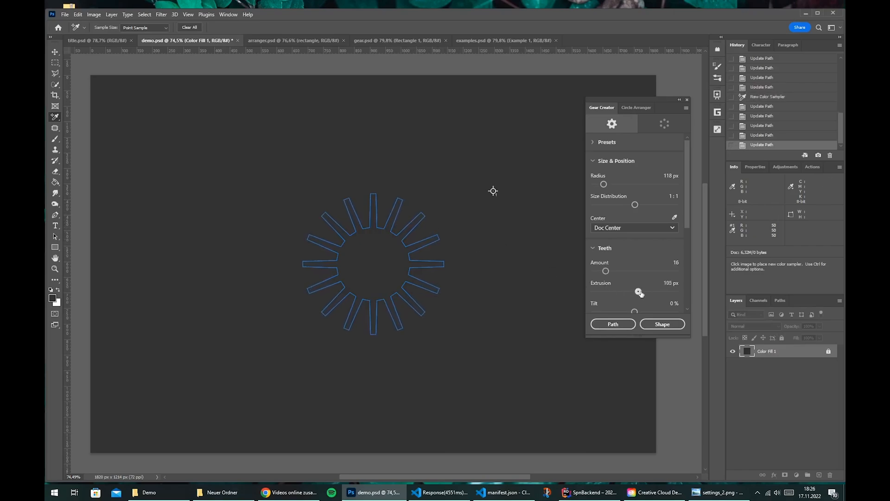
{"action": "left_click_drag", "start_coordinate": [639, 291], "coordinate": [638, 291]}
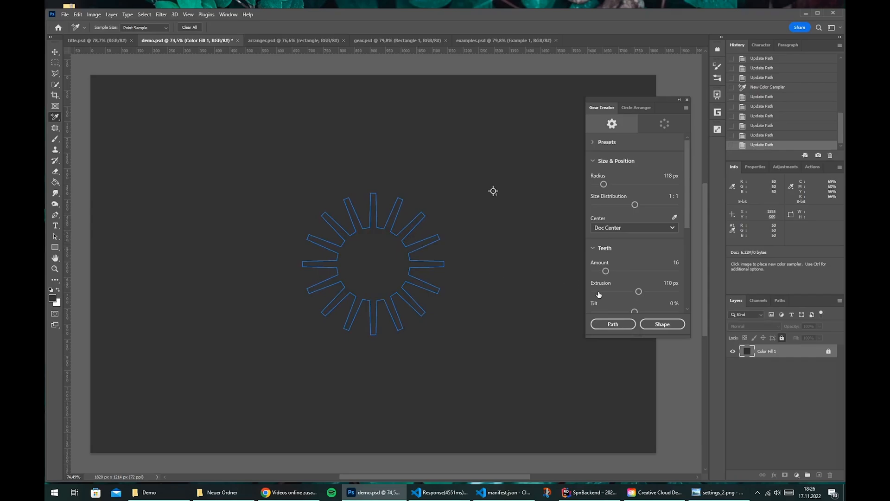
{"action": "scroll", "scroll_direction": "down", "scroll_amount": 3}
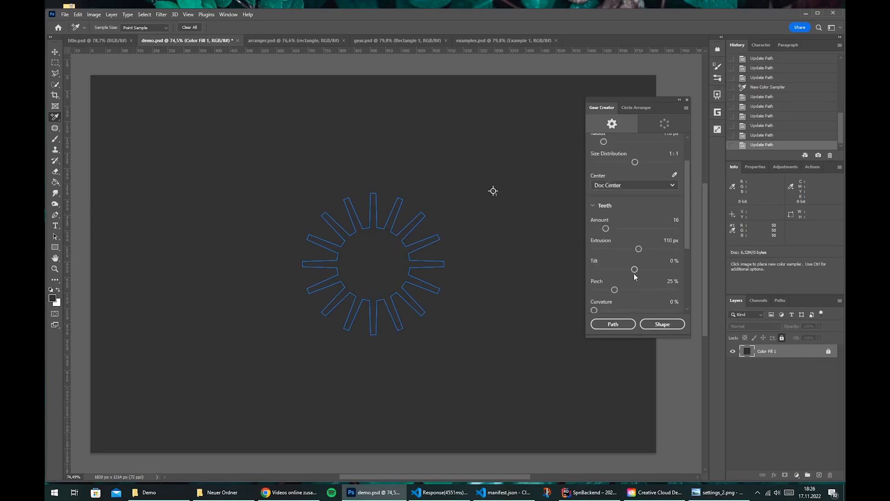
- Pinch the tooth tips, shorten teeth to 50 px, use six teeth, reset tilt to 0%
{"action": "left_click_drag", "start_coordinate": [635, 269], "coordinate": [615, 269]}
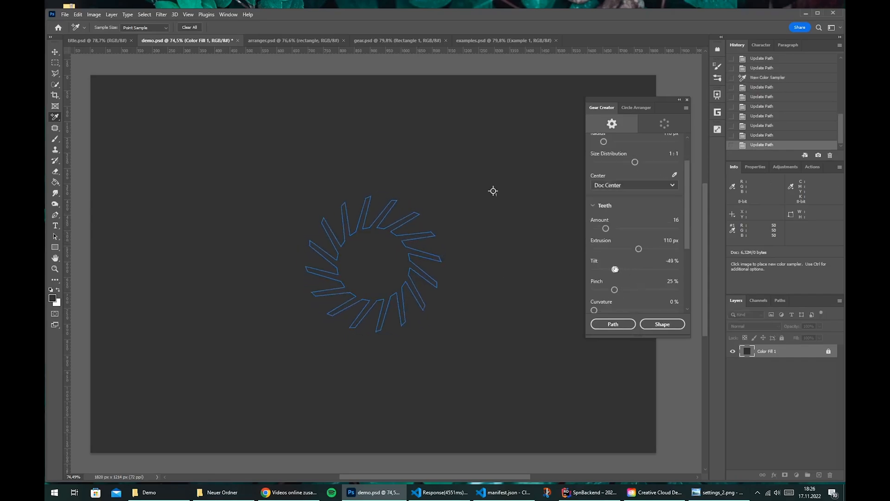
{"action": "left_click_drag", "start_coordinate": [615, 269], "coordinate": [616, 268]}
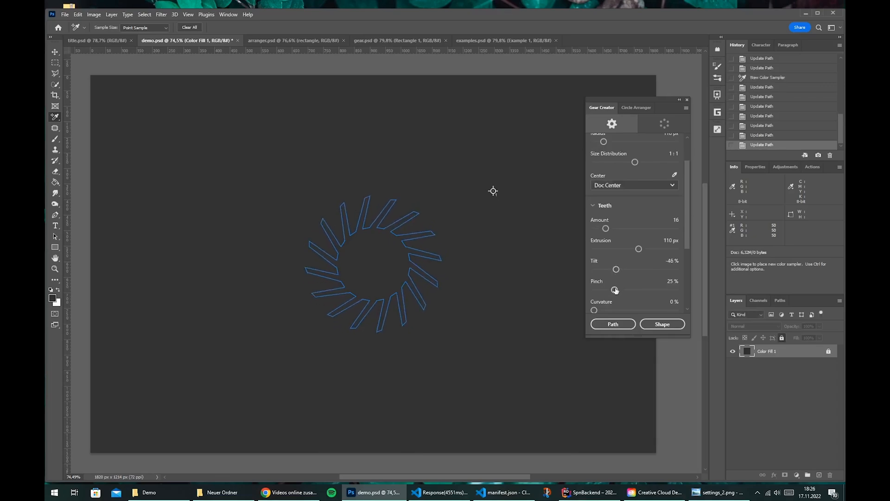
{"action": "left_click_drag", "start_coordinate": [615, 289], "coordinate": [635, 289]}
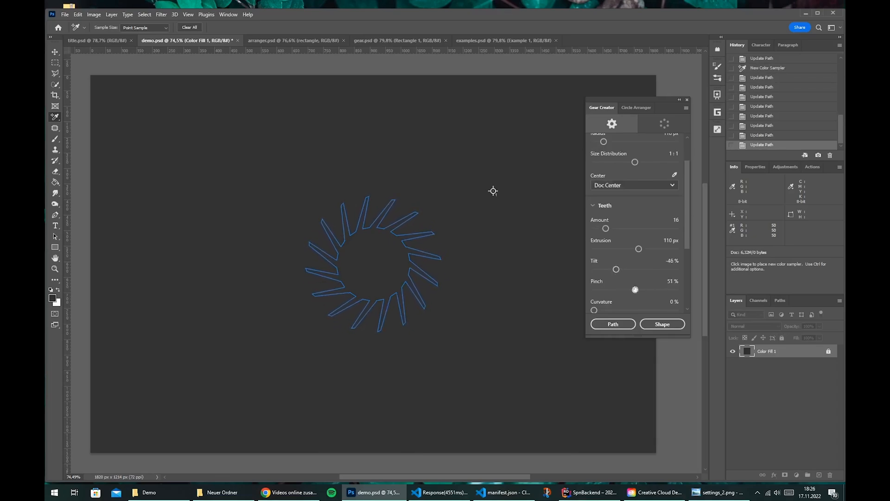
{"action": "left_click_drag", "start_coordinate": [638, 249], "coordinate": [614, 248]}
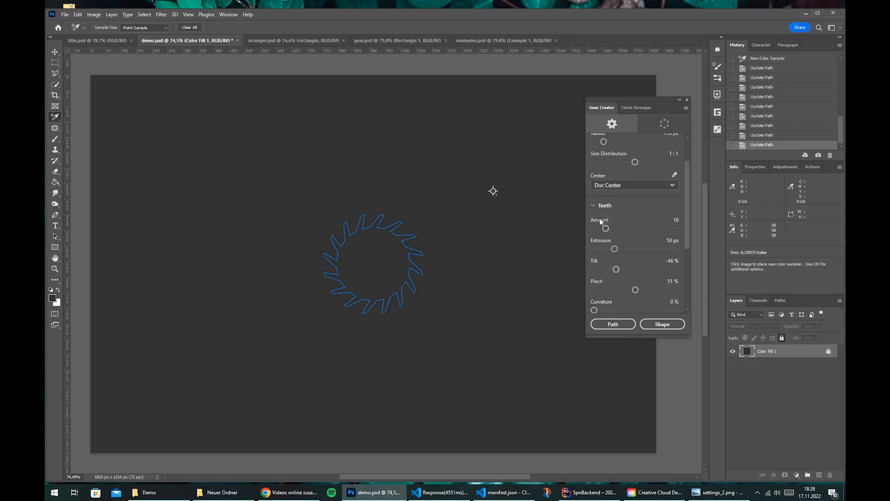
{"action": "left_click_drag", "start_coordinate": [606, 228], "coordinate": [597, 228]}
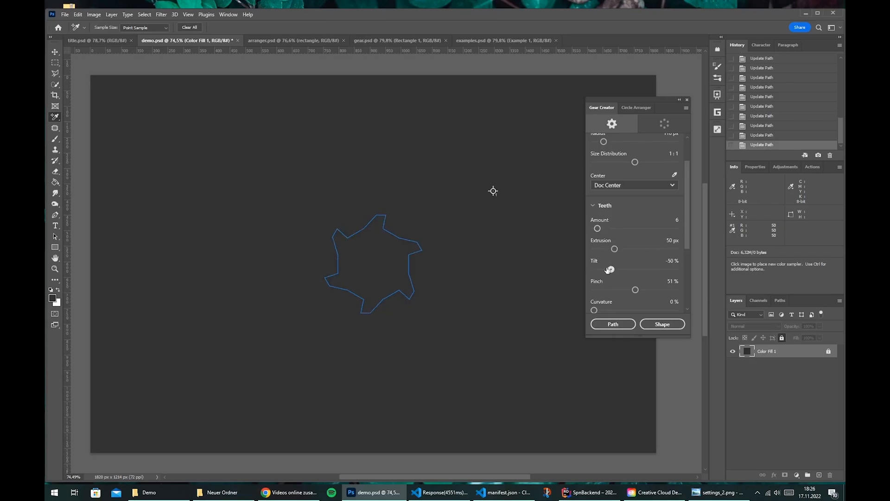
{"action": "left_click_drag", "start_coordinate": [610, 269], "coordinate": [630, 269]}
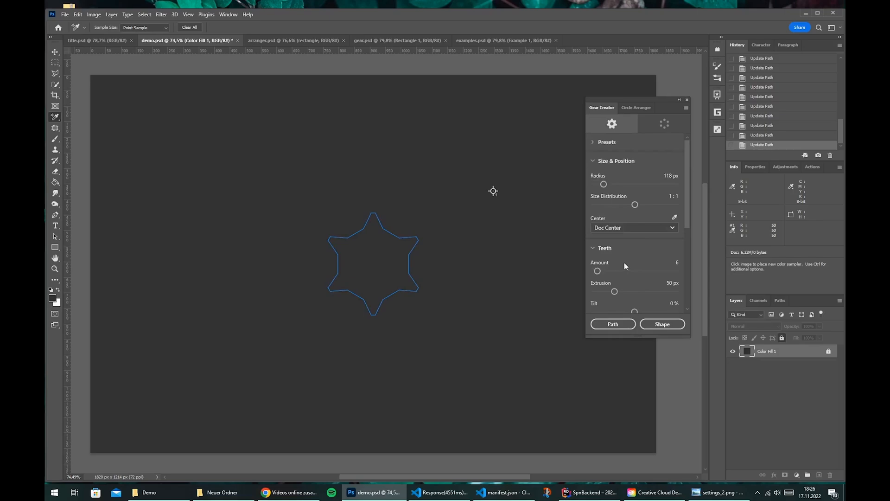
- Enlarge the radius, lengthen the teeth, and add a split step with slight curvature
{"action": "left_click_drag", "start_coordinate": [605, 184], "coordinate": [618, 184]}
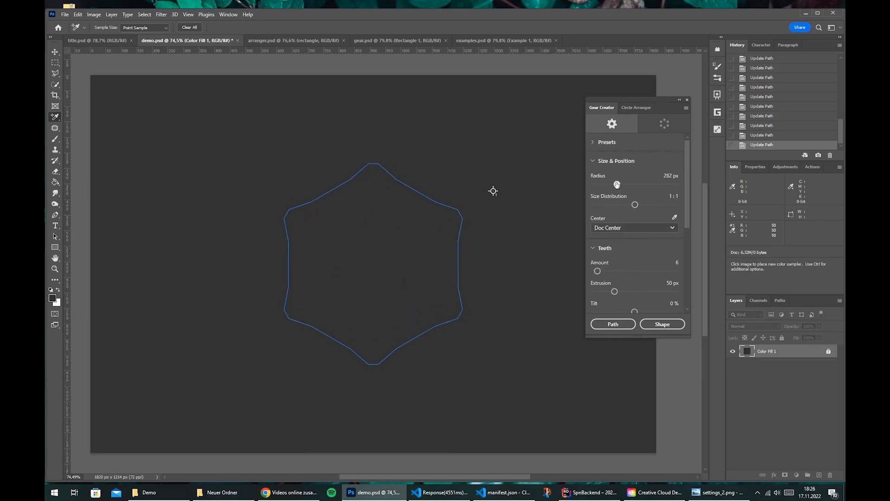
{"action": "left_click_drag", "start_coordinate": [613, 290], "coordinate": [628, 291]}
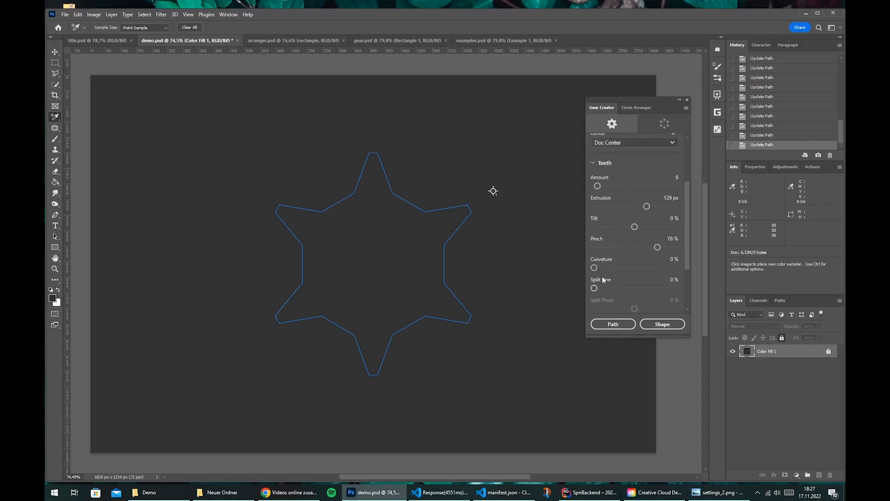
{"action": "left_click_drag", "start_coordinate": [594, 267], "coordinate": [665, 268]}
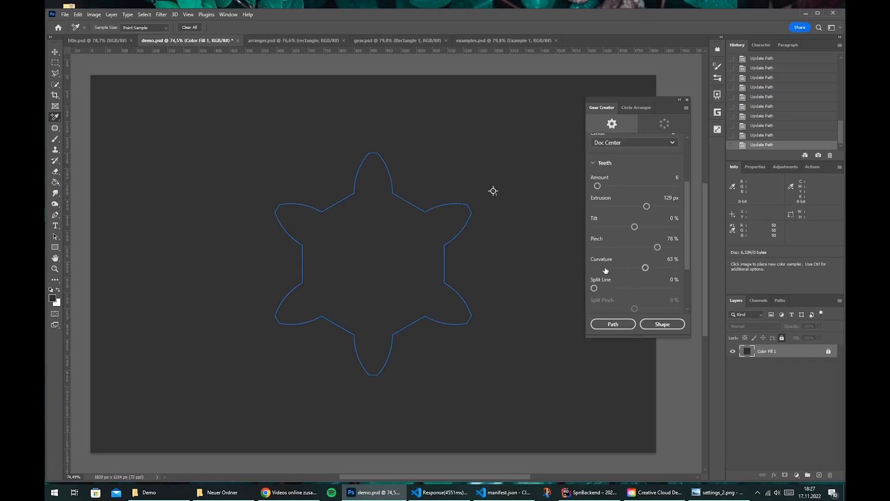
{"action": "left_click_drag", "start_coordinate": [645, 267], "coordinate": [594, 268]}
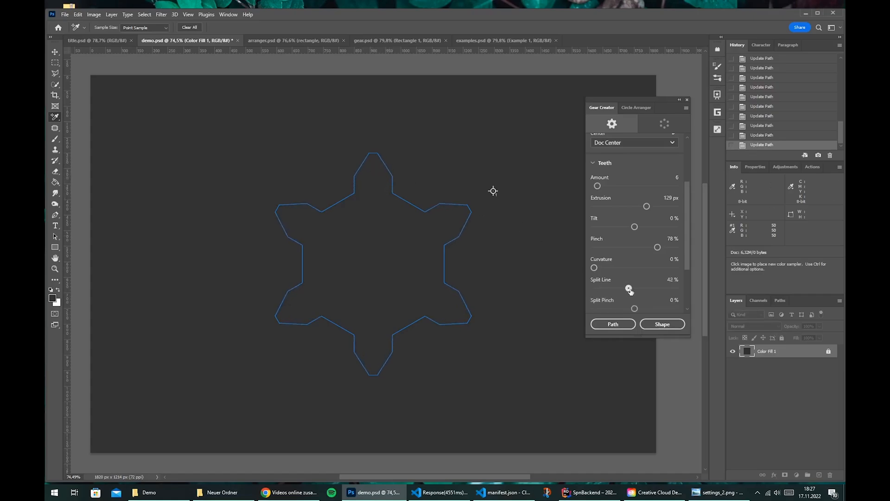
{"action": "left_click_drag", "start_coordinate": [629, 288], "coordinate": [637, 289]}
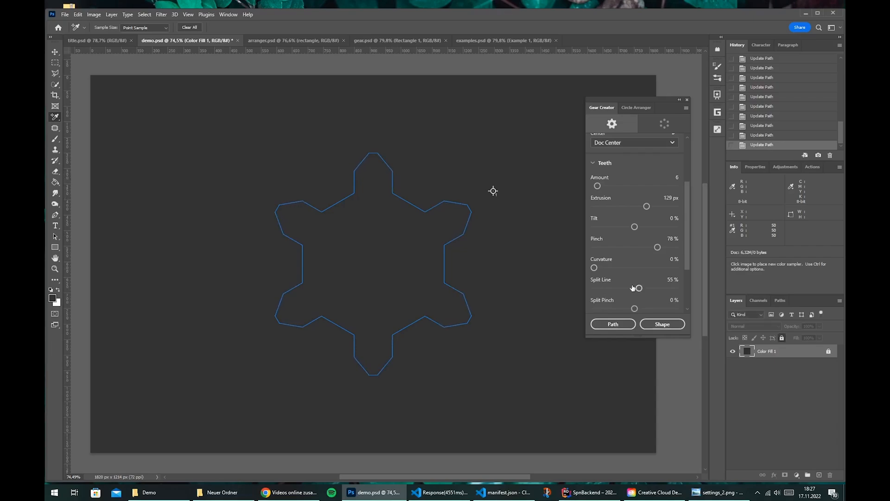
{"action": "left_click_drag", "start_coordinate": [594, 268], "coordinate": [615, 268]}
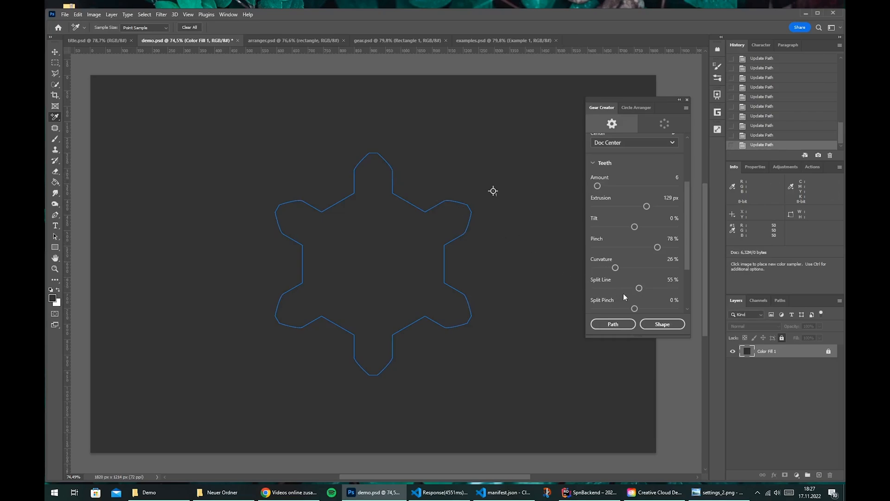
- Pinch the split section outward, set top rounding to 50%, and tick Invert Extrusion
{"action": "left_click_drag", "start_coordinate": [635, 308], "coordinate": [625, 308]}
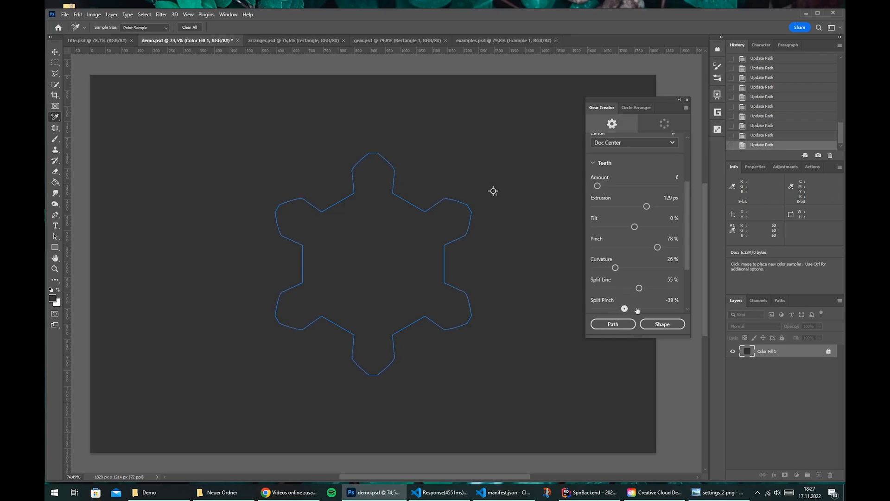
{"action": "left_click_drag", "start_coordinate": [624, 308], "coordinate": [629, 308]}
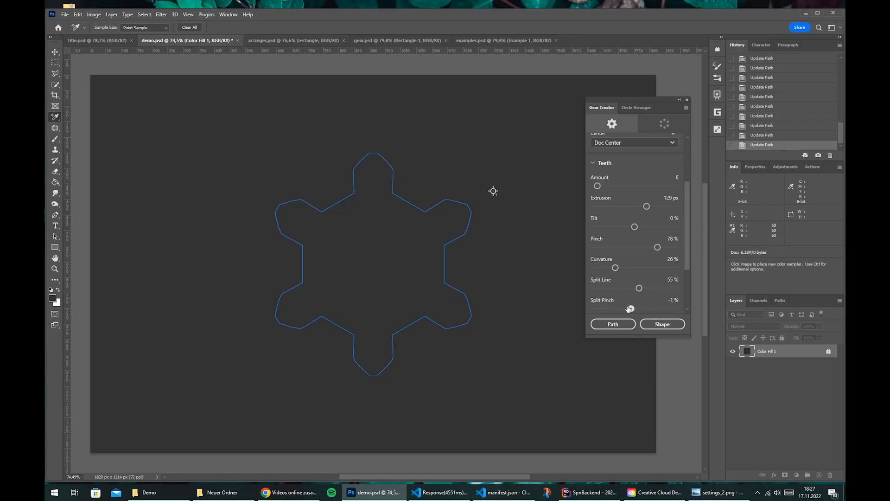
{"action": "left_click_drag", "start_coordinate": [639, 308], "coordinate": [600, 308]}
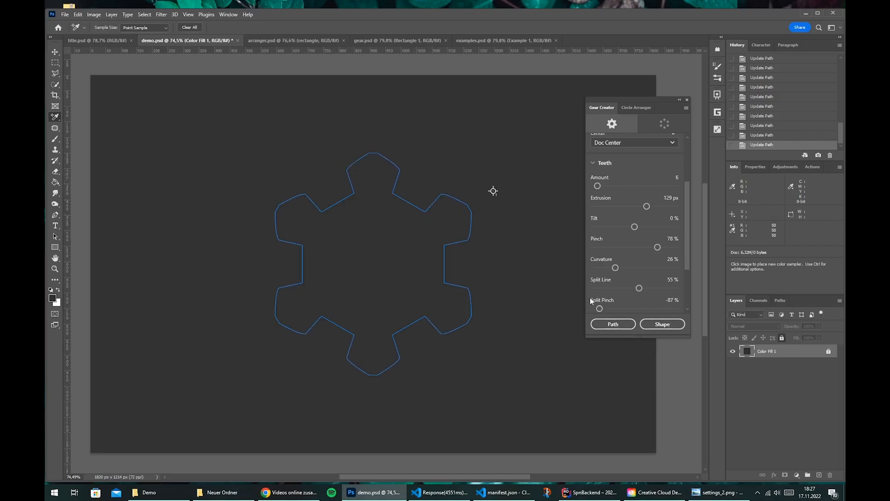
{"action": "left_click_drag", "start_coordinate": [599, 308], "coordinate": [675, 308]}
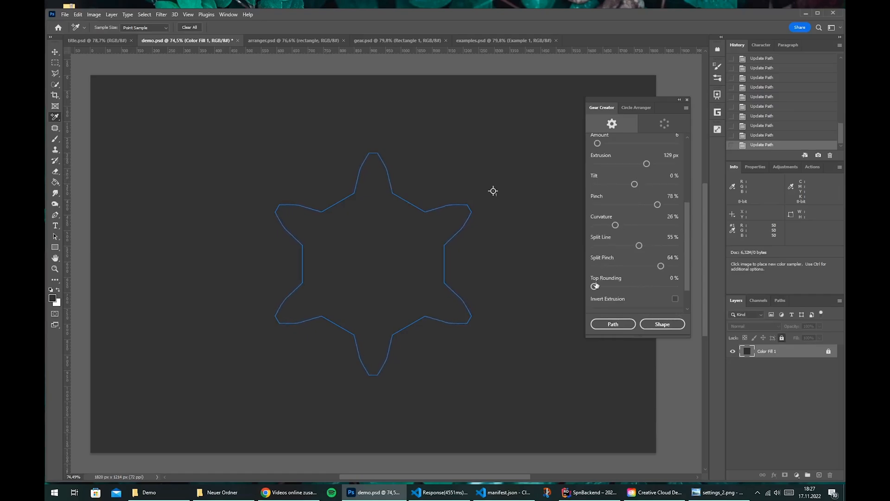
{"action": "left_click_drag", "start_coordinate": [595, 286], "coordinate": [630, 285]}
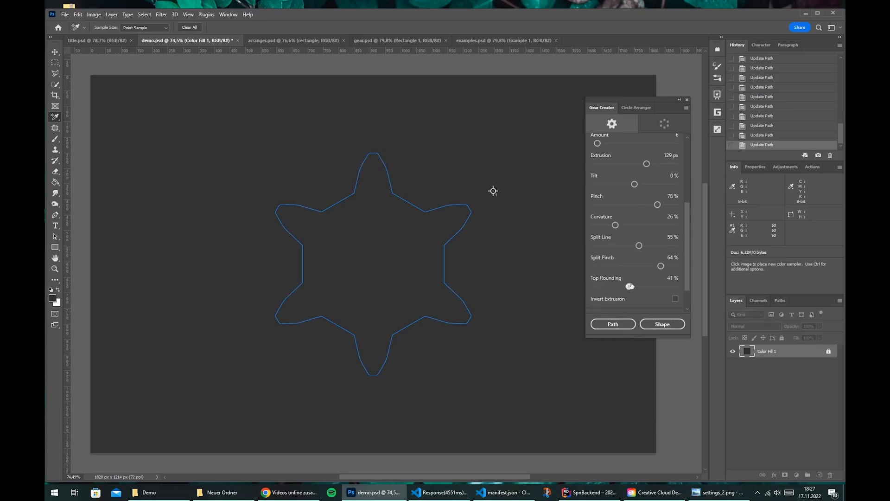
{"action": "left_click_drag", "start_coordinate": [630, 286], "coordinate": [635, 286]}
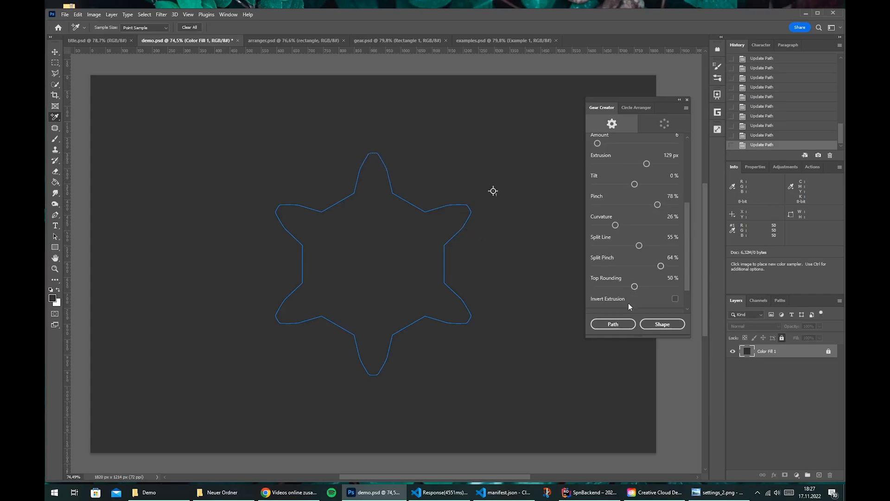
{"action": "left_click", "coordinate": [675, 299]}
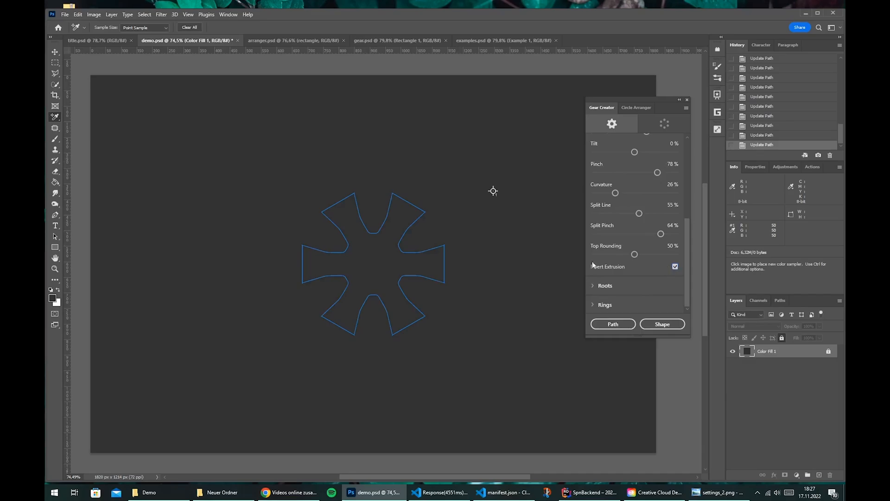
- Untick Invert Extrusion, try bottom rounding and round roots, then settle on flat roots
{"action": "left_click", "coordinate": [675, 266]}
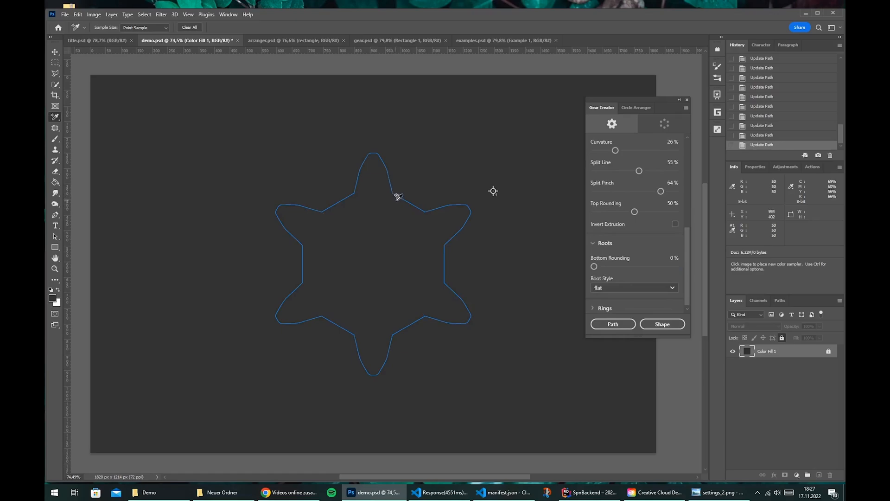
{"action": "mouse_move", "coordinate": [402, 200]}
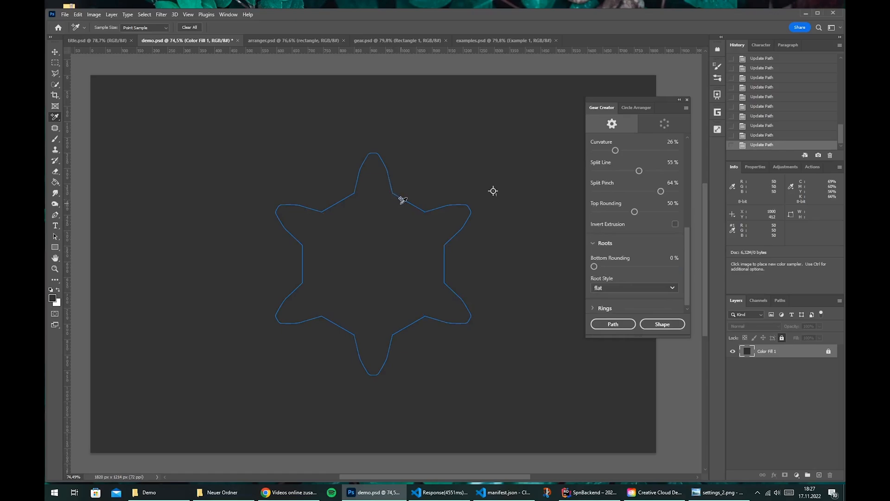
{"action": "left_click_drag", "start_coordinate": [594, 266], "coordinate": [602, 266]}
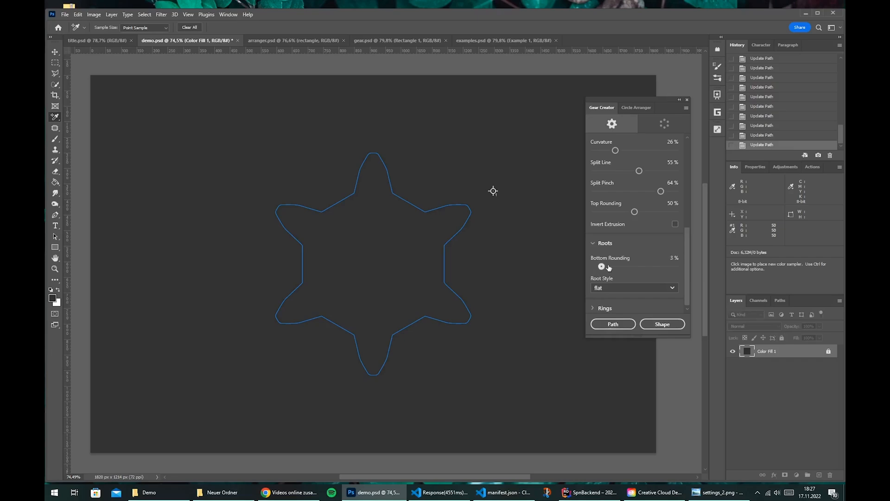
{"action": "left_click_drag", "start_coordinate": [601, 266], "coordinate": [616, 267]}
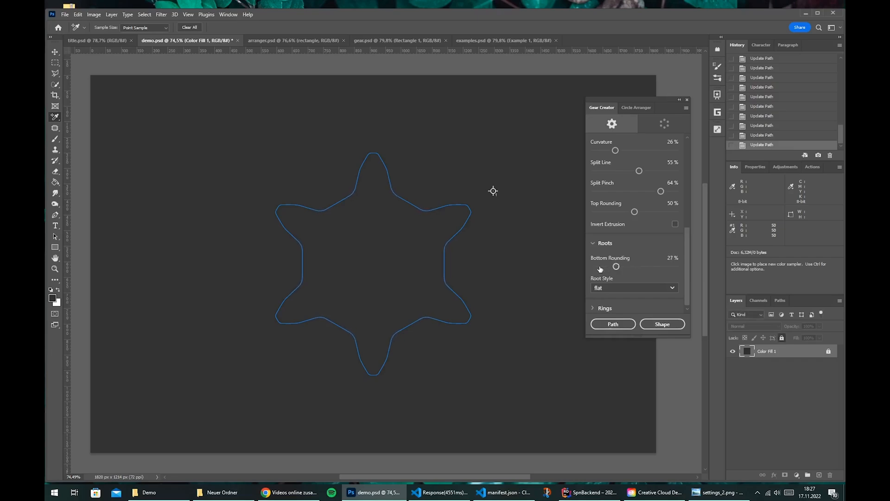
{"action": "left_click", "coordinate": [635, 288]}
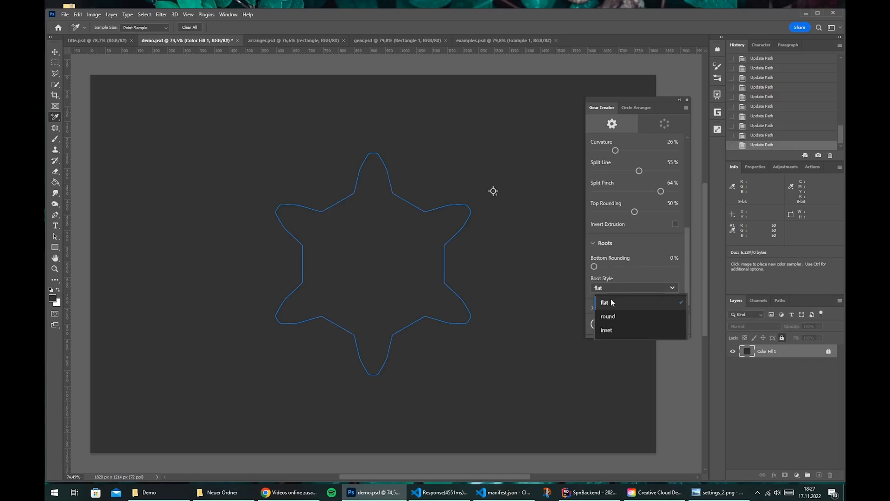
{"action": "left_click", "coordinate": [608, 316]}
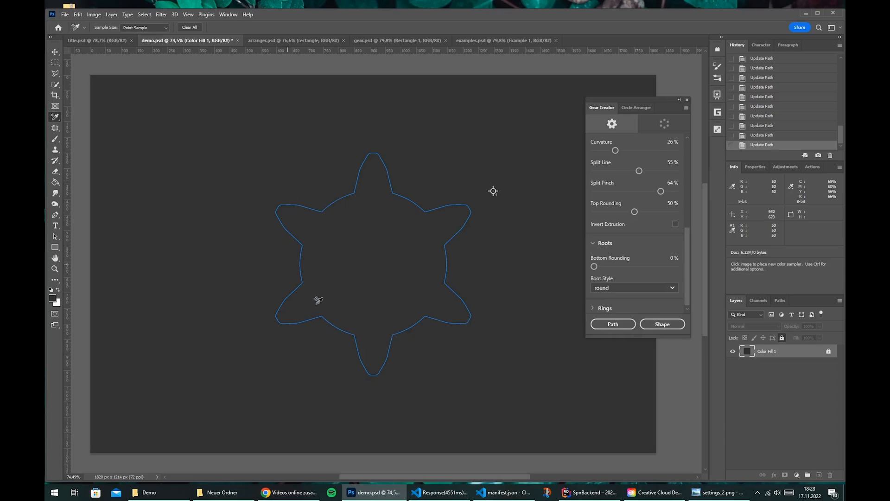
{"action": "left_click", "coordinate": [632, 287]}
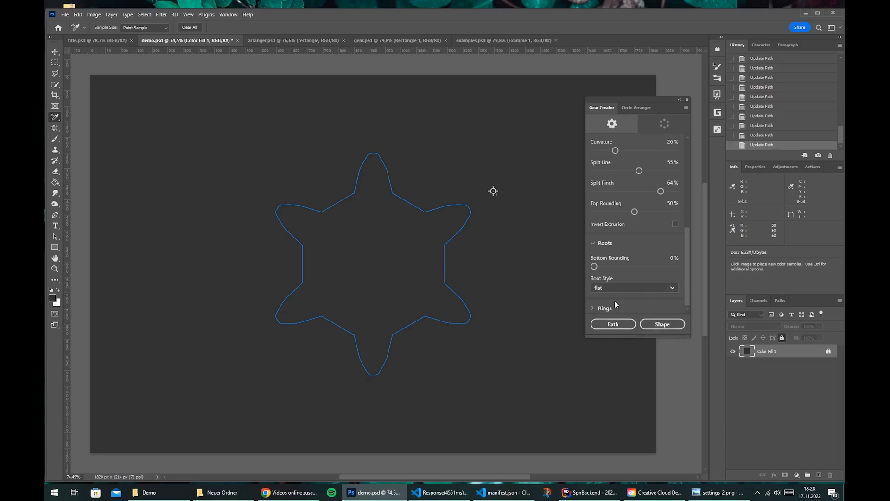
- Raise the Ring and Ring 2 sliders and tick Angular for hexagonal rings
{"action": "scroll", "scroll_direction": "down", "scroll_amount": 3}
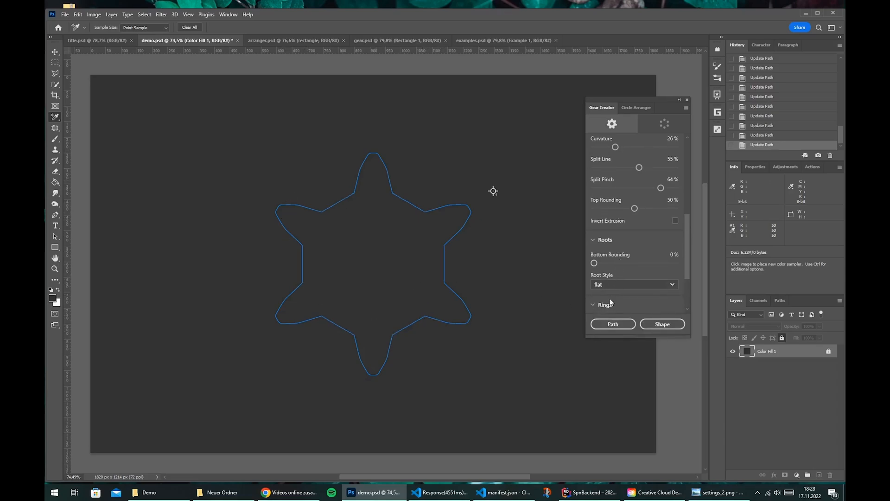
{"action": "scroll", "scroll_direction": "down", "scroll_amount": 3}
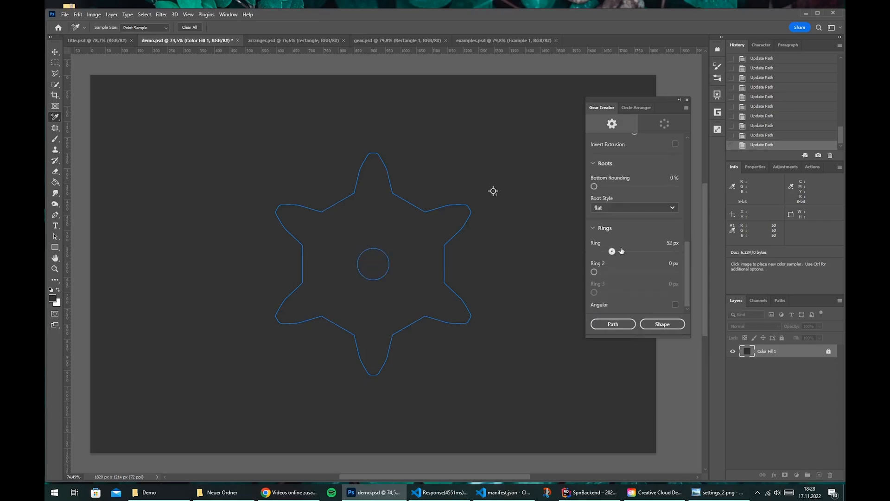
{"action": "left_click_drag", "start_coordinate": [612, 251], "coordinate": [646, 251]}
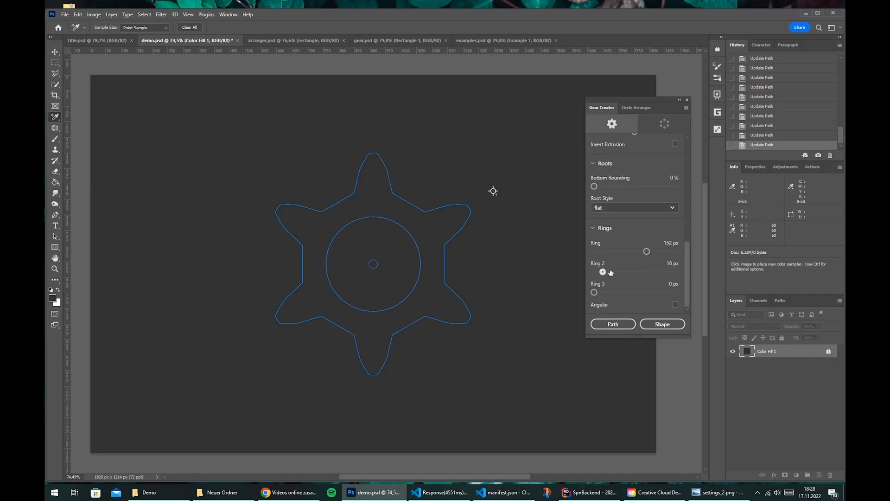
{"action": "left_click_drag", "start_coordinate": [603, 271], "coordinate": [629, 271]}
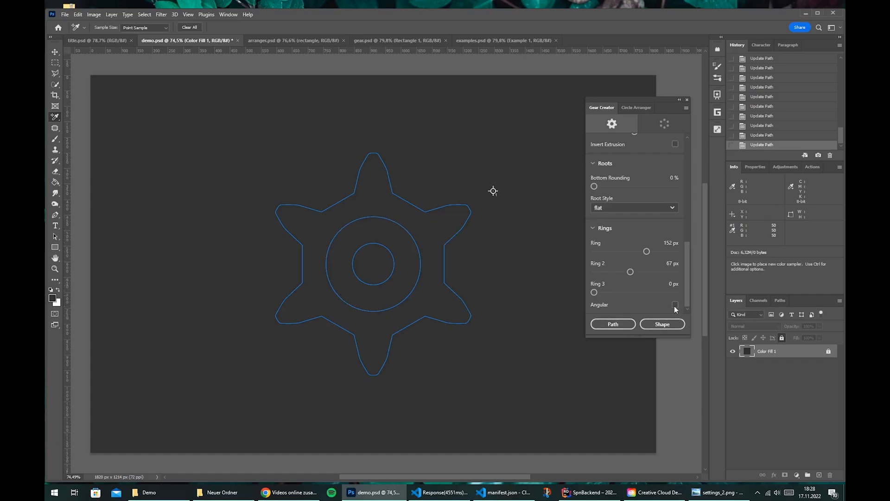
{"action": "left_click", "coordinate": [676, 305]}
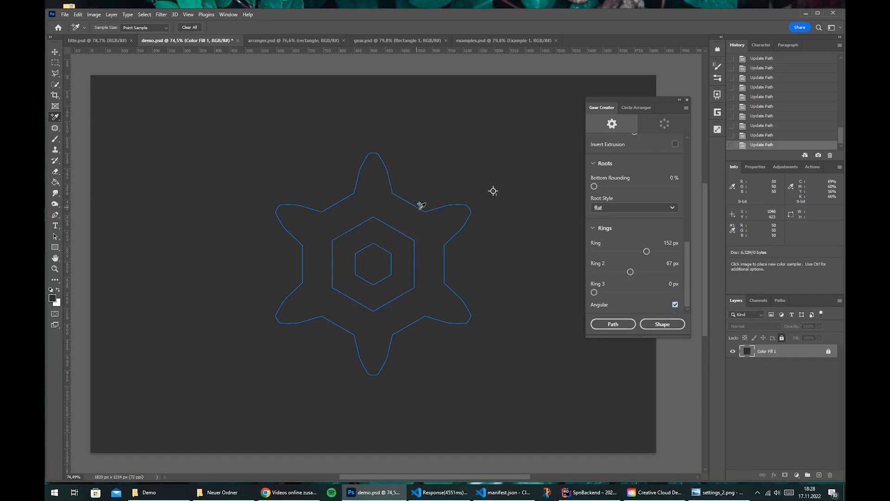
{"action": "mouse_move", "coordinate": [318, 319]}
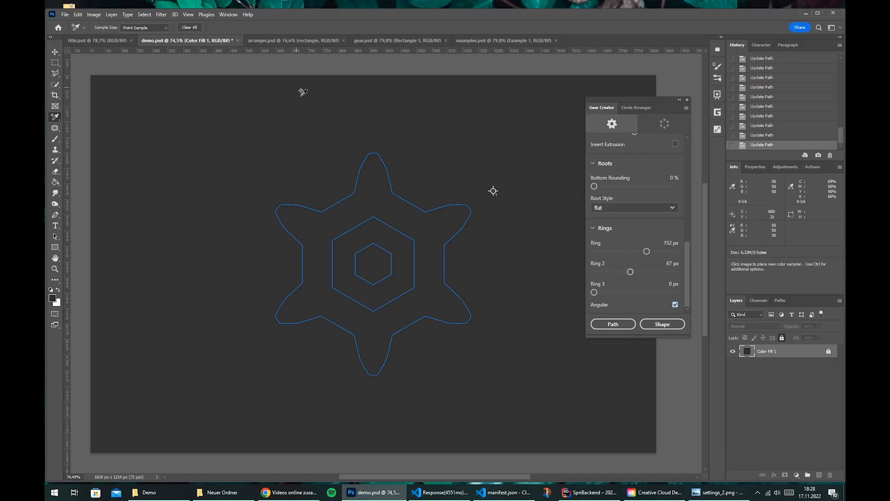
- Convert the gear into a filled shape, readjust ring sizes, and switch to arranger.psd
{"action": "left_click", "coordinate": [613, 324]}
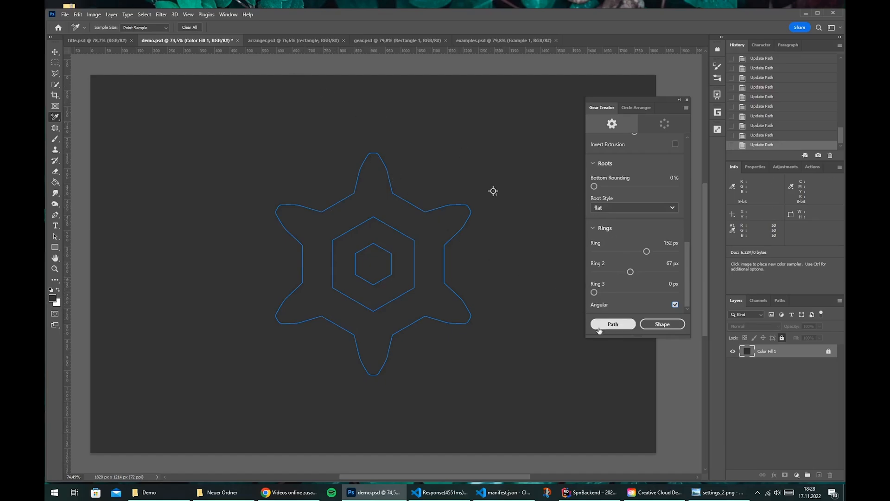
{"action": "left_click", "coordinate": [662, 324]}
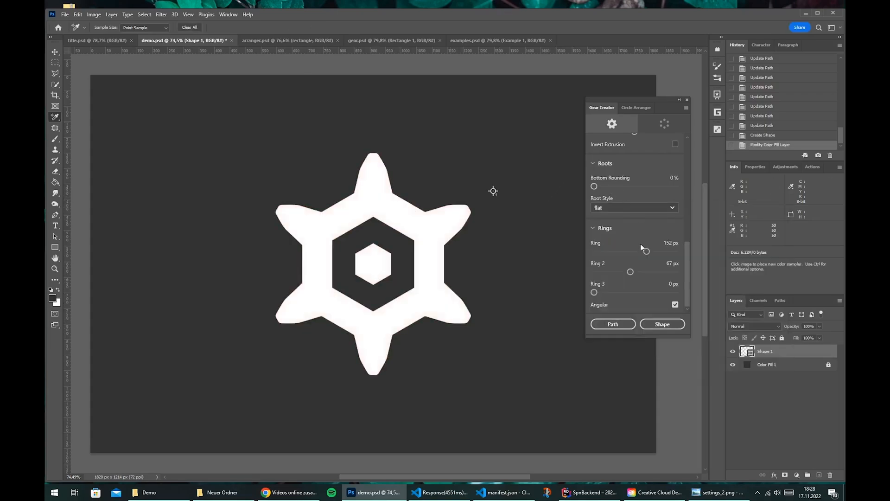
{"action": "left_click_drag", "start_coordinate": [645, 251], "coordinate": [636, 253]}
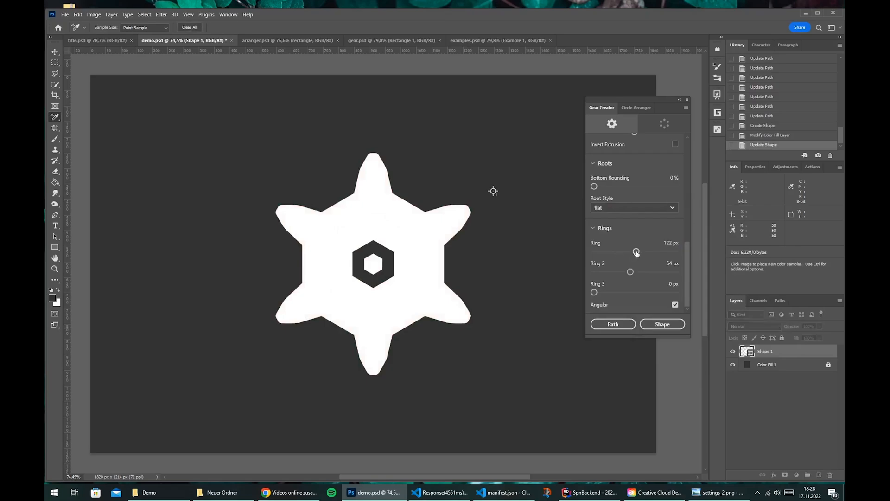
{"action": "left_click_drag", "start_coordinate": [636, 252], "coordinate": [652, 252]}
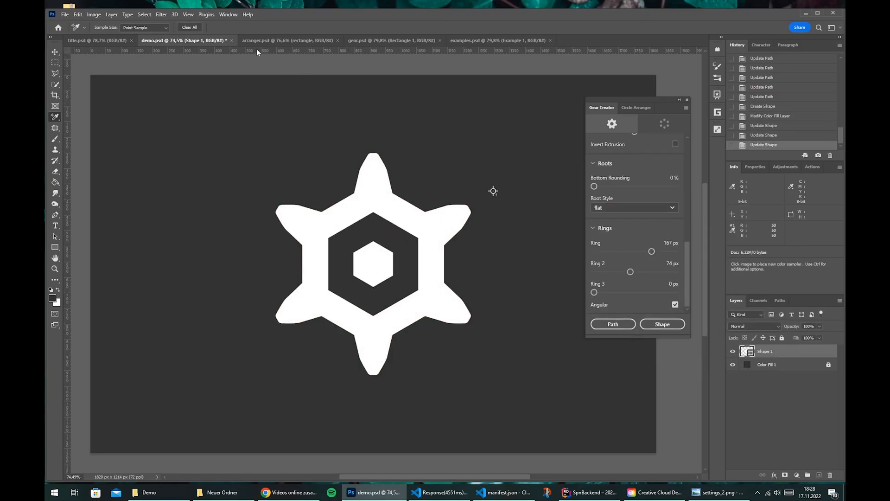
{"action": "left_click", "coordinate": [278, 41]}
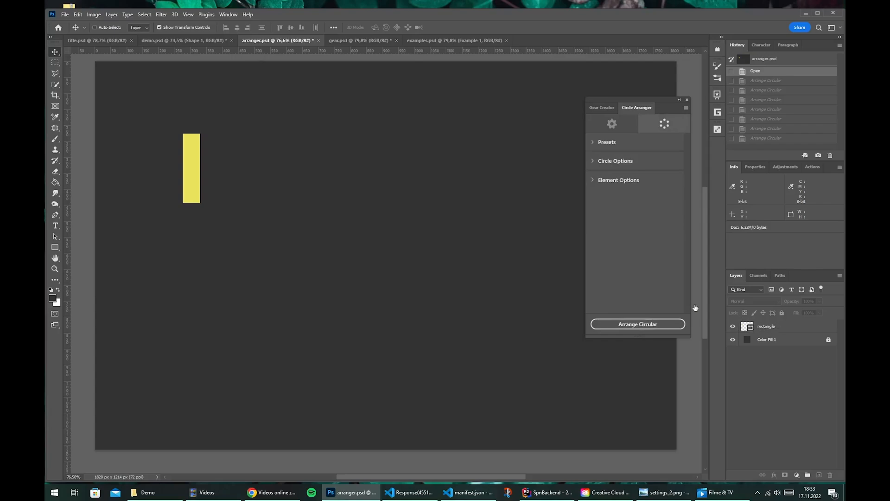
- Untick Lock in place and arrange the yellow bar circularly
{"action": "left_click", "coordinate": [618, 179]}
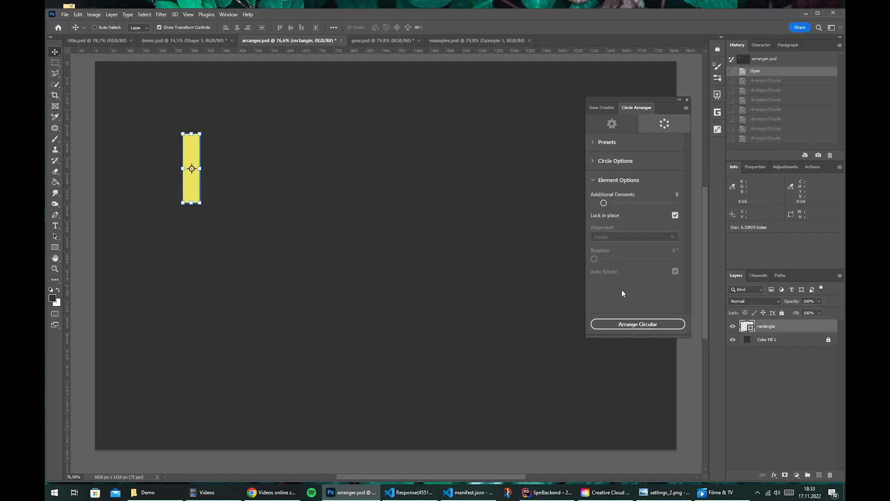
{"action": "left_click", "coordinate": [675, 215]}
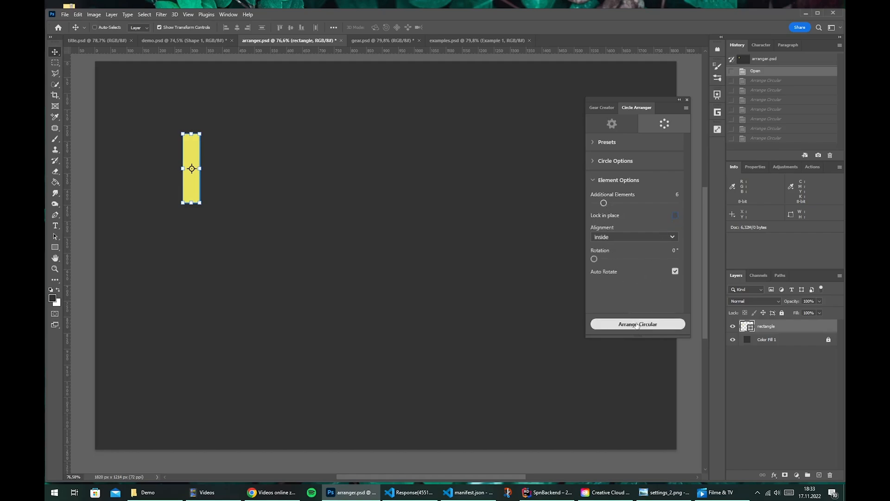
{"action": "left_click", "coordinate": [637, 324]}
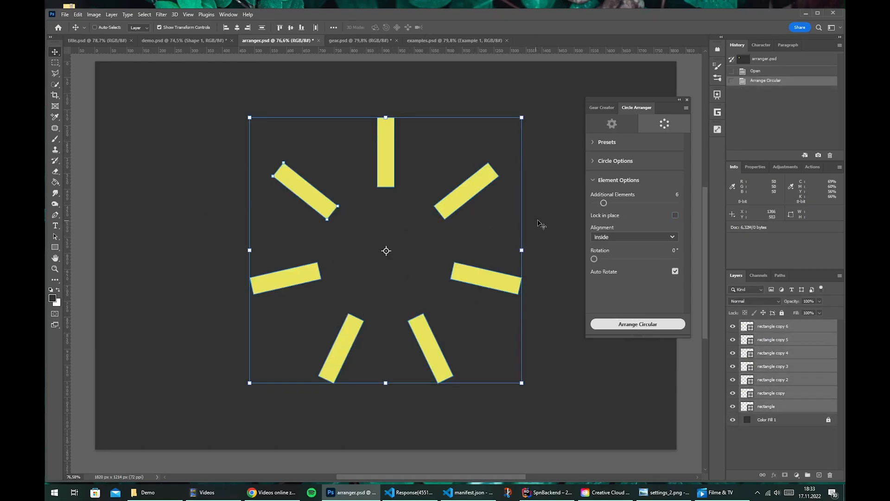
- Enlarge the arrangement radius, narrow the range to about 145°, and switch to gear.psd
{"action": "left_click", "coordinate": [614, 161]}
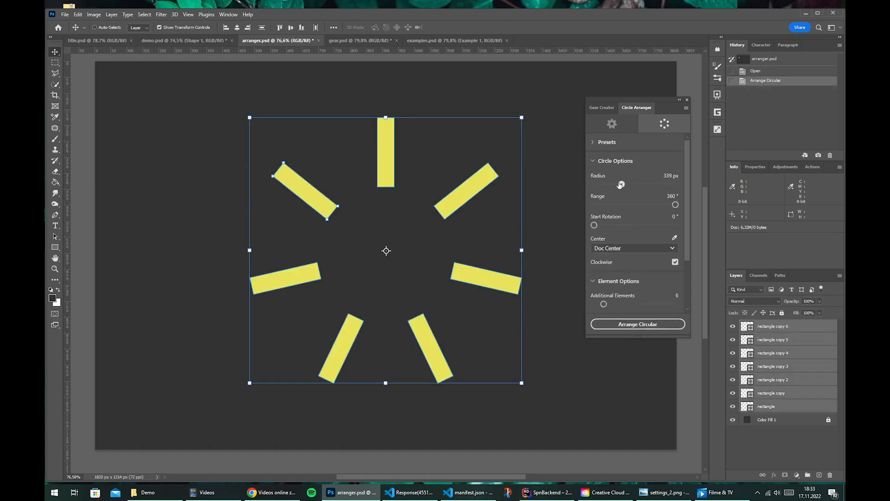
{"action": "left_click_drag", "start_coordinate": [620, 184], "coordinate": [634, 184]}
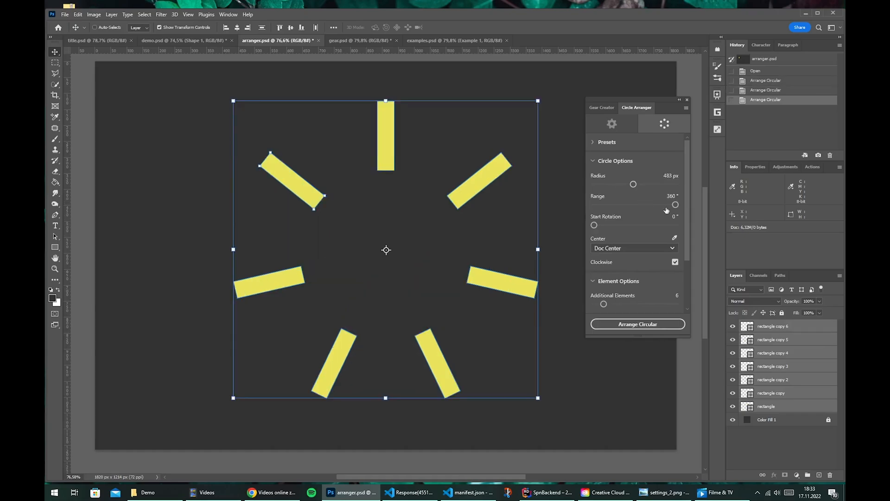
{"action": "left_click_drag", "start_coordinate": [676, 204], "coordinate": [663, 204]}
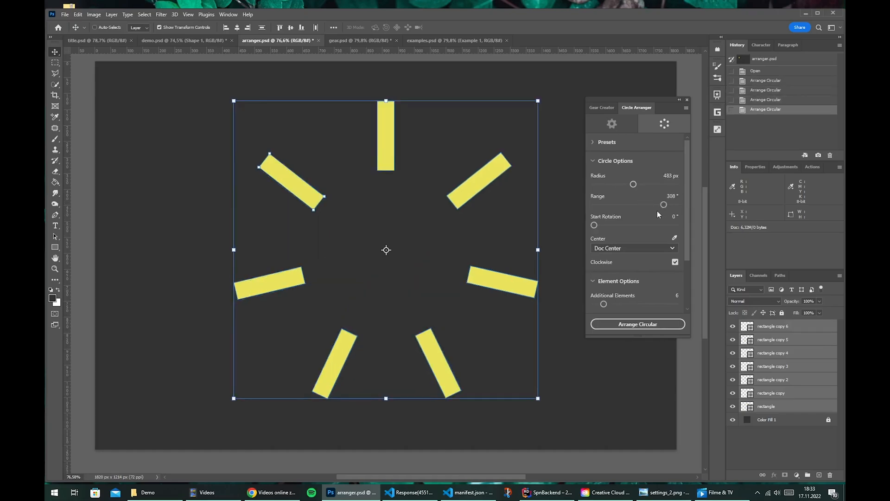
{"action": "left_click_drag", "start_coordinate": [663, 205], "coordinate": [626, 205]}
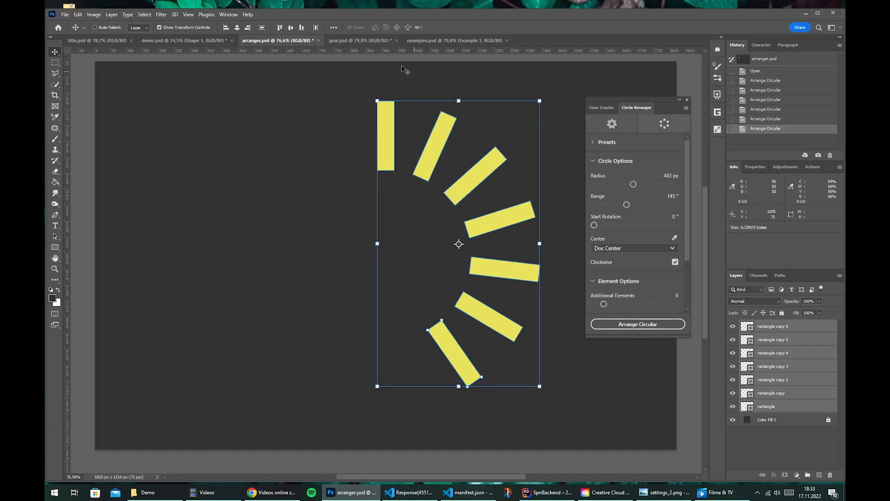
{"action": "left_click", "coordinate": [358, 40]}
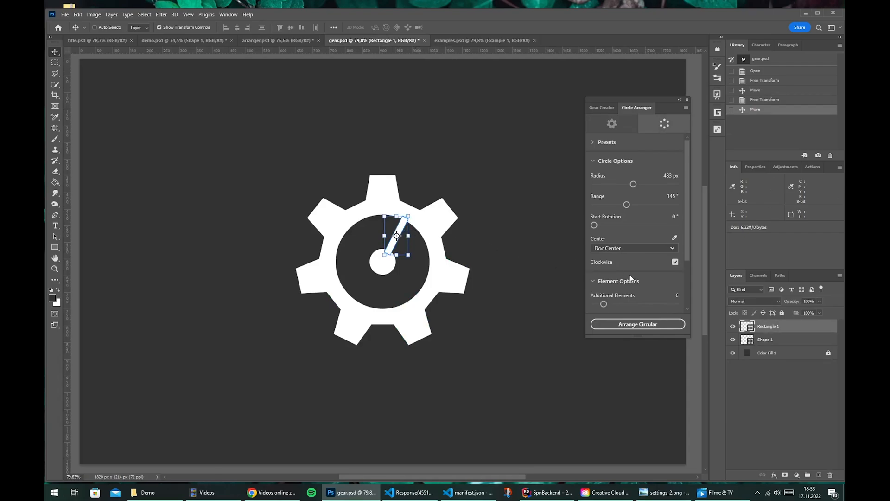
- Lock the spoke in place, arrange it circularly with 4 additional elements, and open examples.psd
{"action": "scroll", "scroll_direction": "down", "scroll_amount": 3}
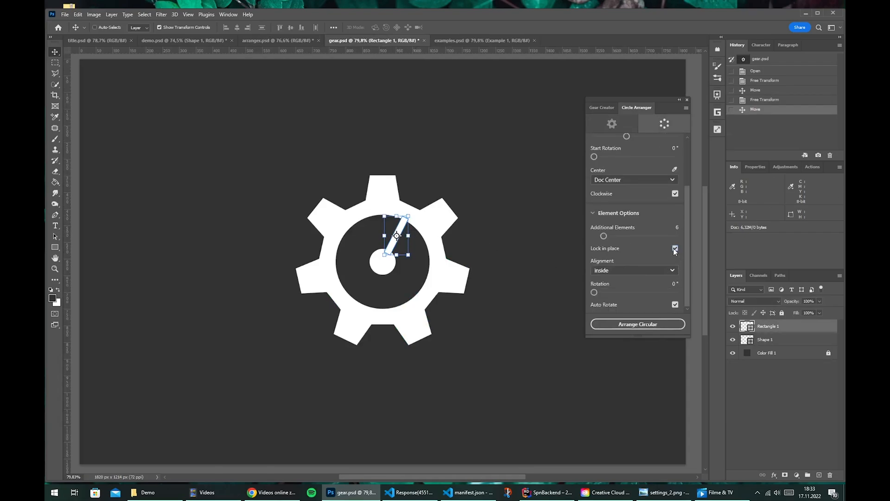
{"action": "left_click", "coordinate": [675, 248]}
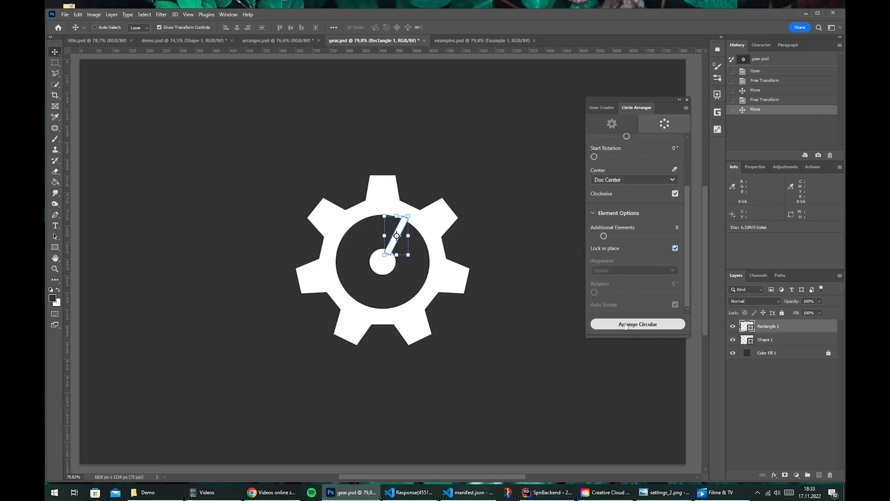
{"action": "left_click", "coordinate": [637, 324]}
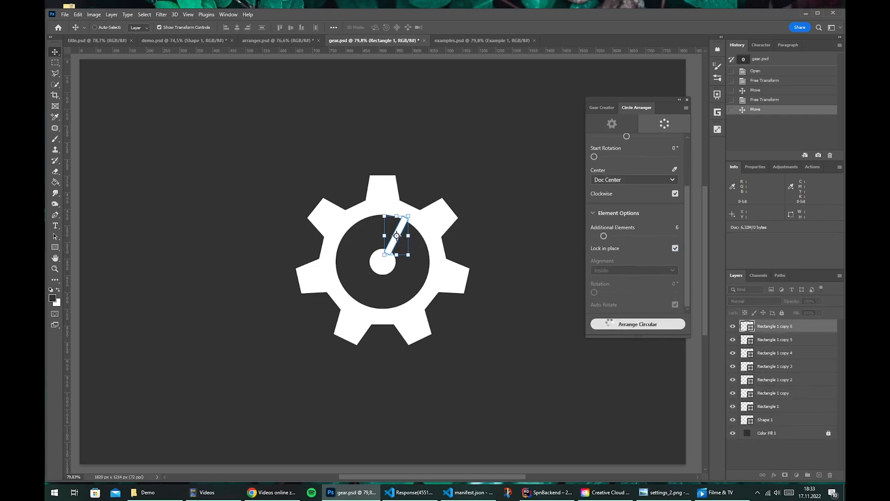
{"action": "left_click", "coordinate": [637, 323]}
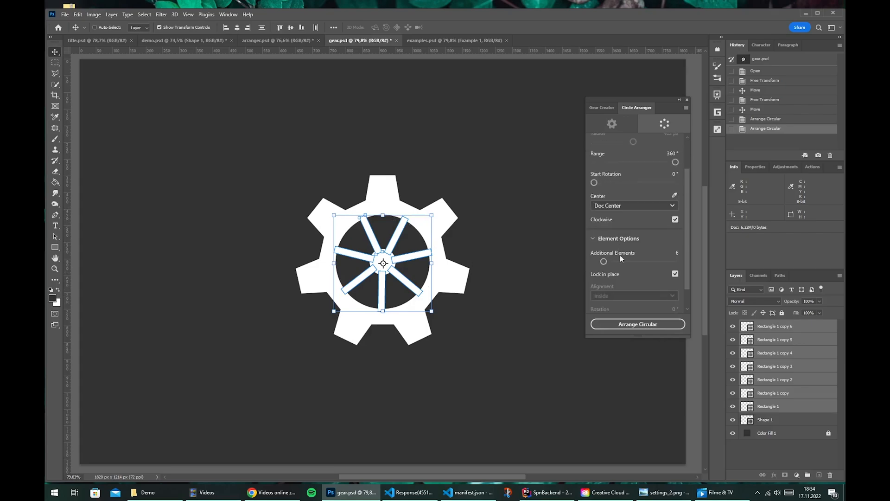
{"action": "left_click_drag", "start_coordinate": [604, 261], "coordinate": [609, 261]}
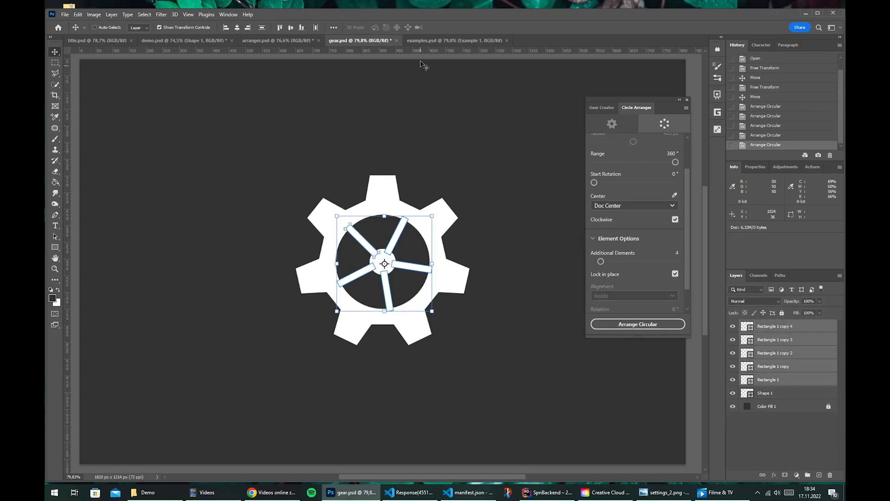
{"action": "left_click", "coordinate": [456, 41]}
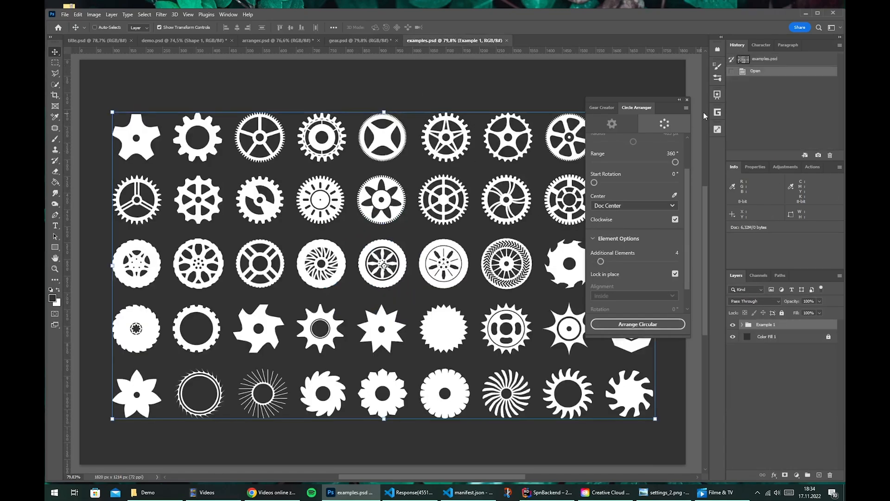